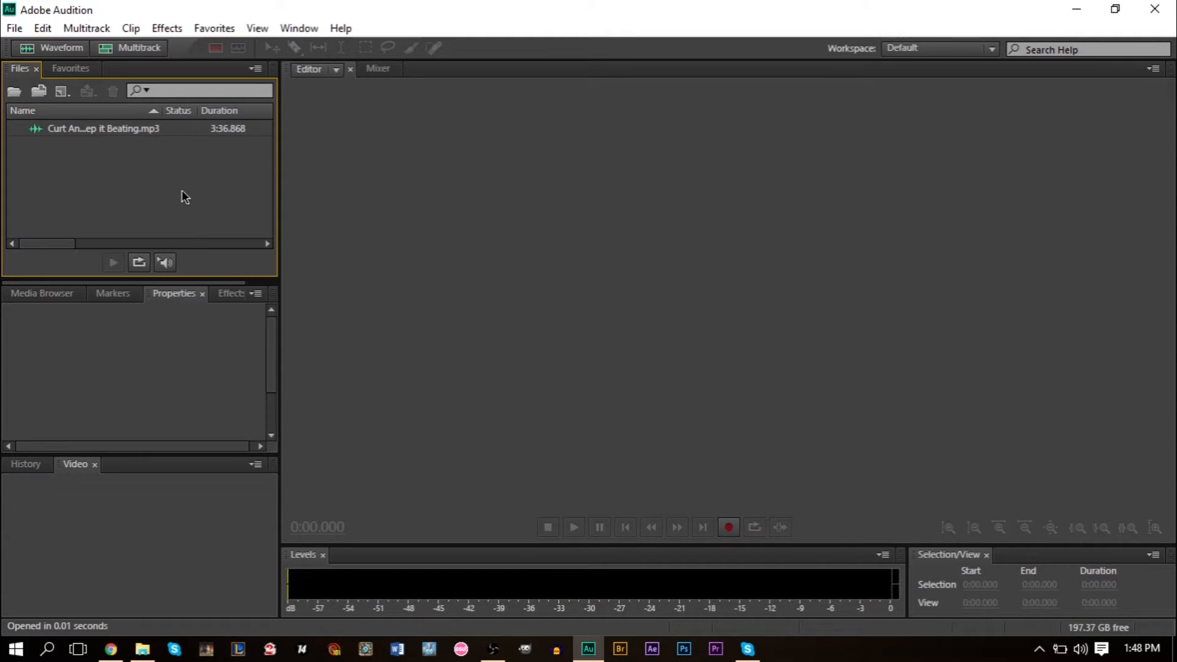
{"action": "mouse_move", "coordinate": [106, 140]}
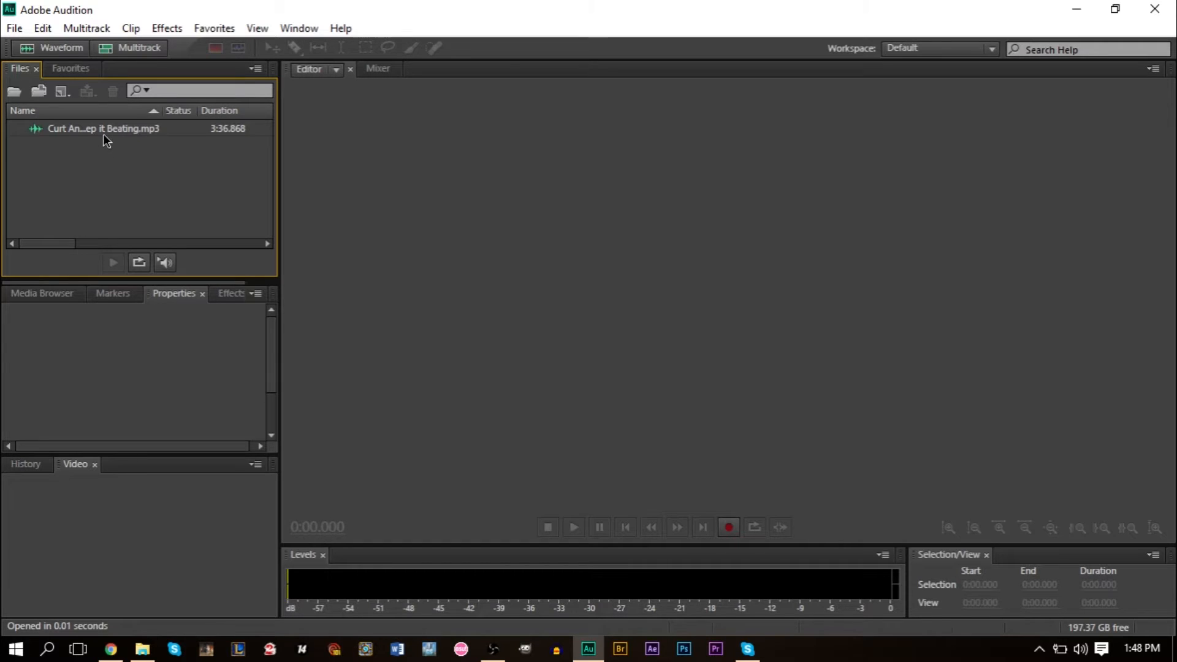
Open the Keep it Beating MP3 and play its first few seconds, stopping near 0:07.
{"action": "double_click", "coordinate": [103, 128]}
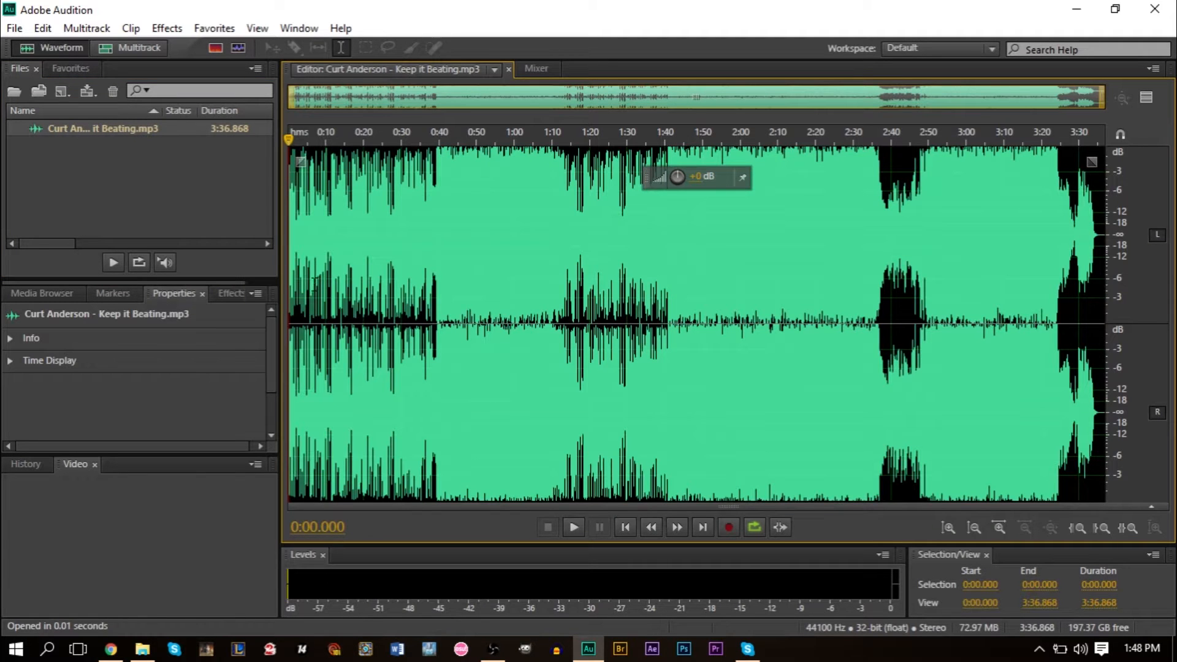
{"action": "mouse_move", "coordinate": [521, 268]}
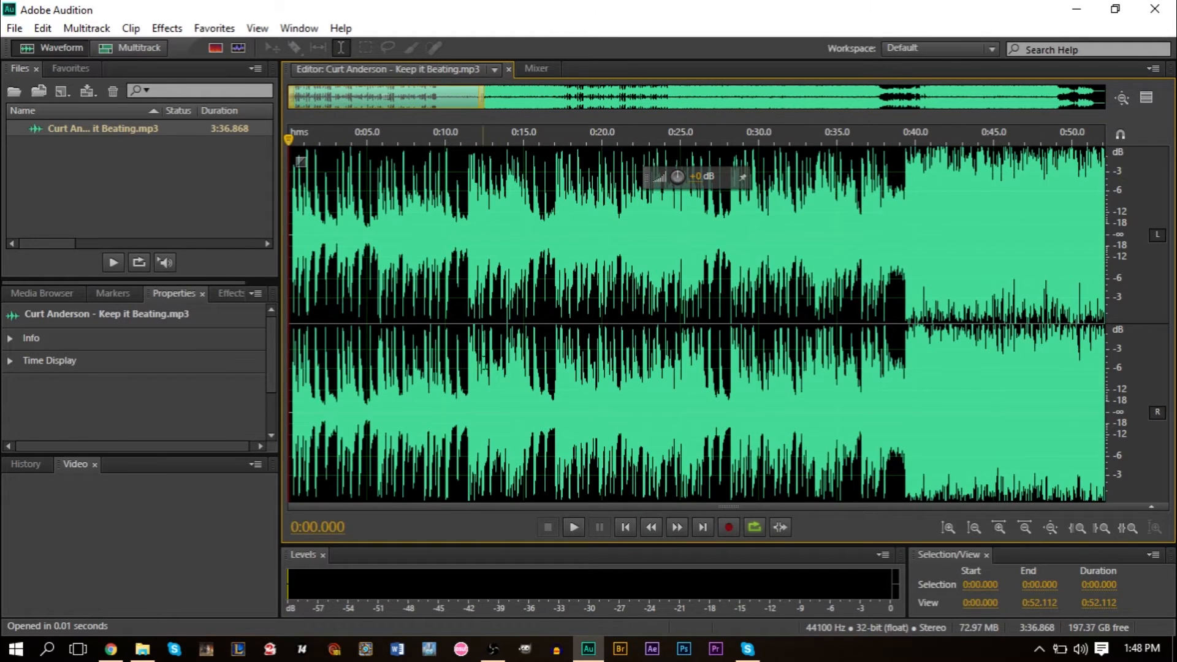
{"action": "mouse_move", "coordinate": [308, 151]}
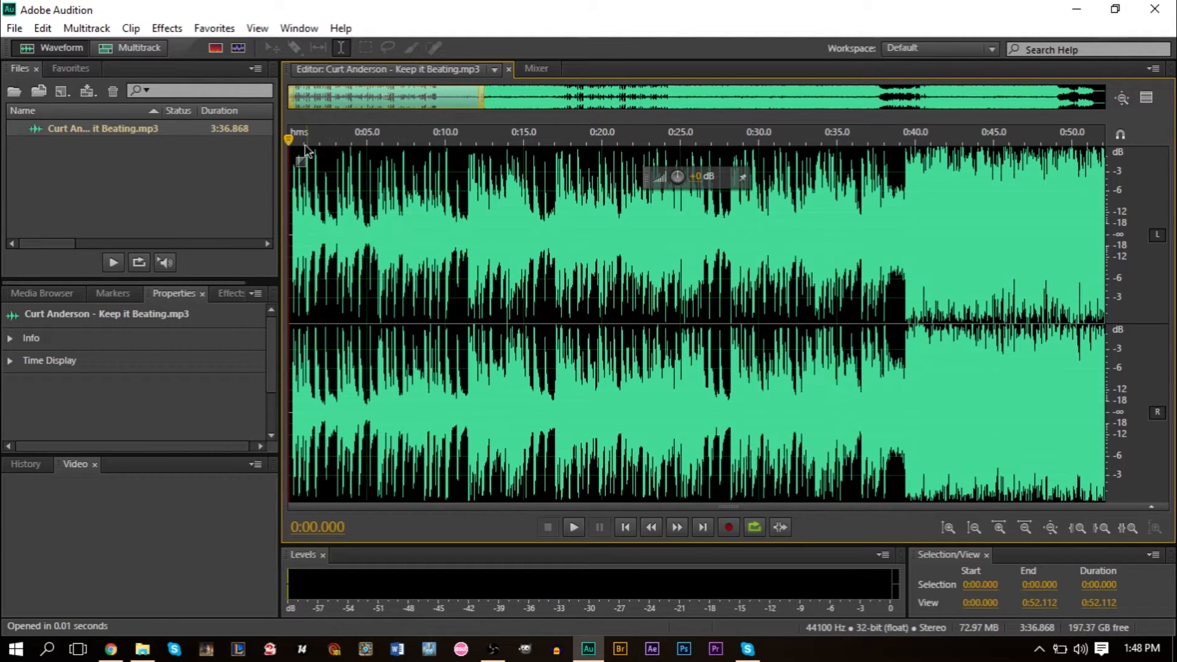
{"action": "mouse_move", "coordinate": [387, 57]}
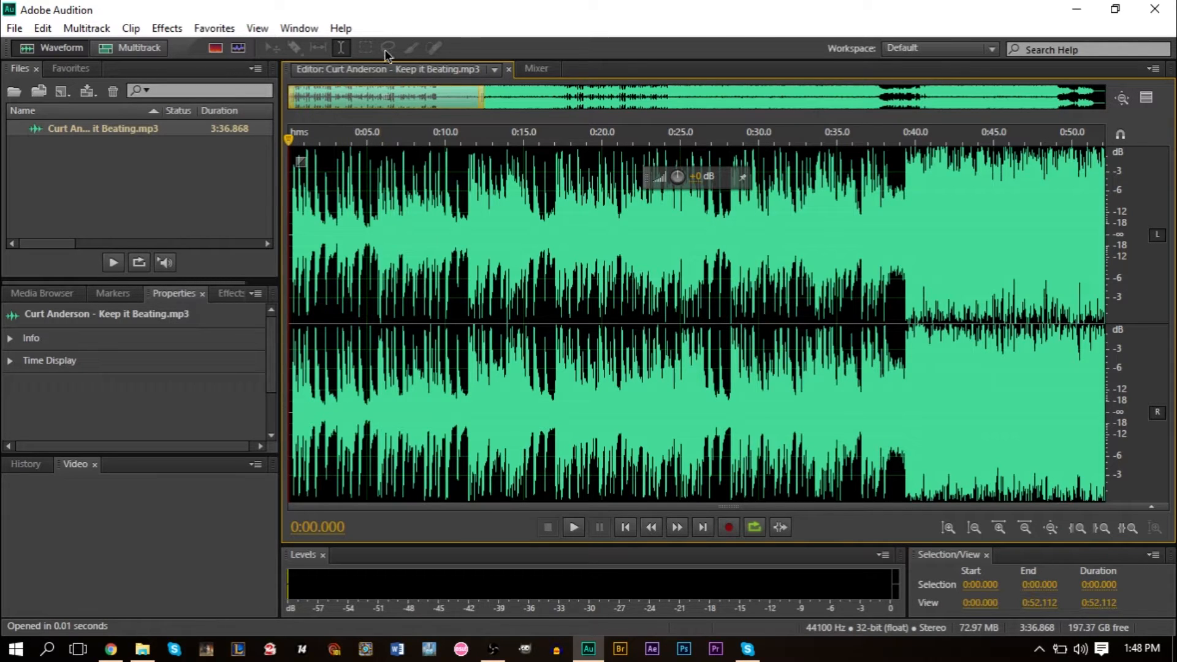
{"action": "left_click", "coordinate": [572, 526]}
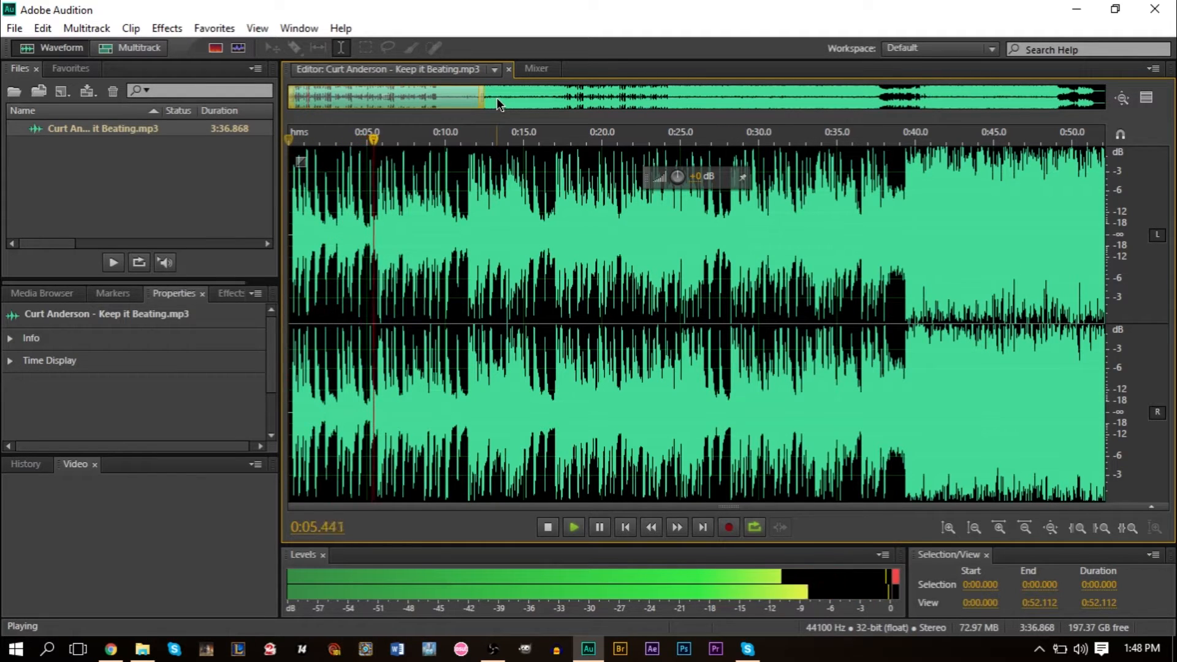
{"action": "left_click", "coordinate": [547, 526]}
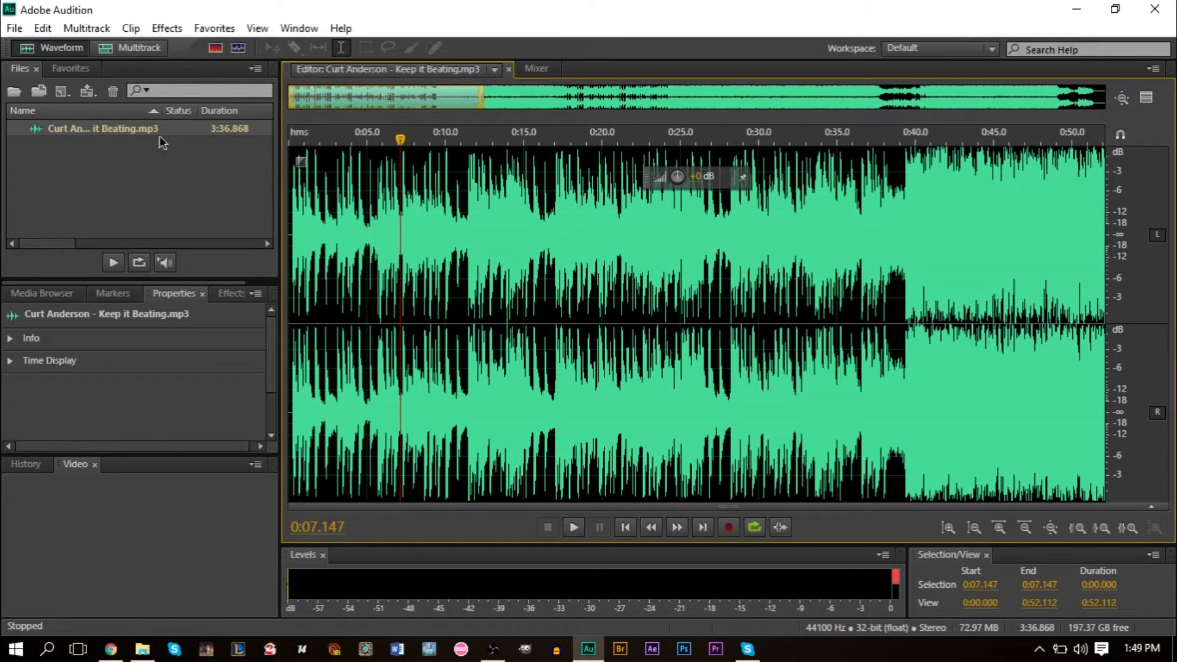
Launch Effects > Time and Pitch > Pitch Bender on the song.
{"action": "left_click", "coordinate": [167, 28]}
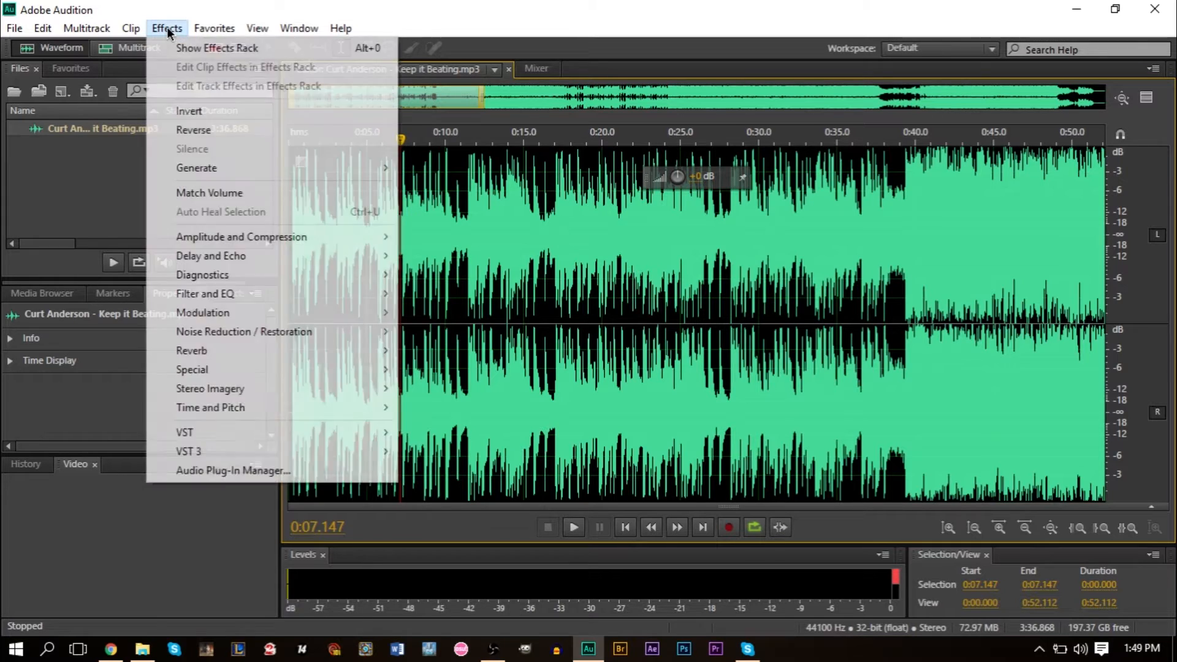
{"action": "mouse_move", "coordinate": [274, 312]}
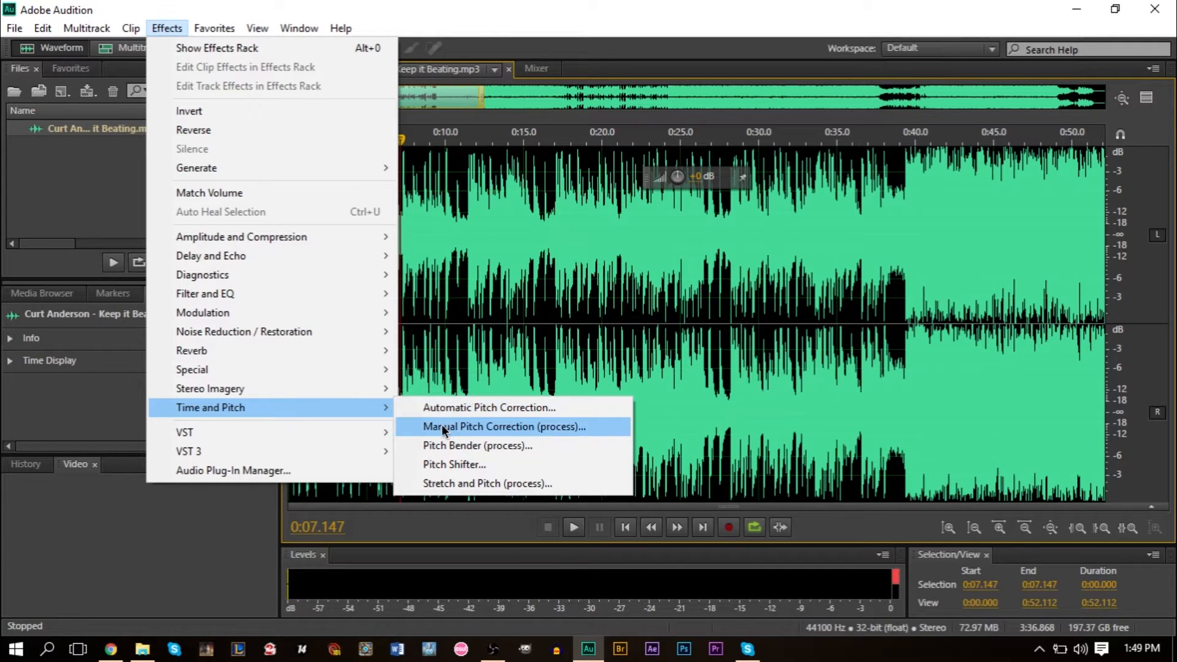
{"action": "left_click", "coordinate": [477, 445]}
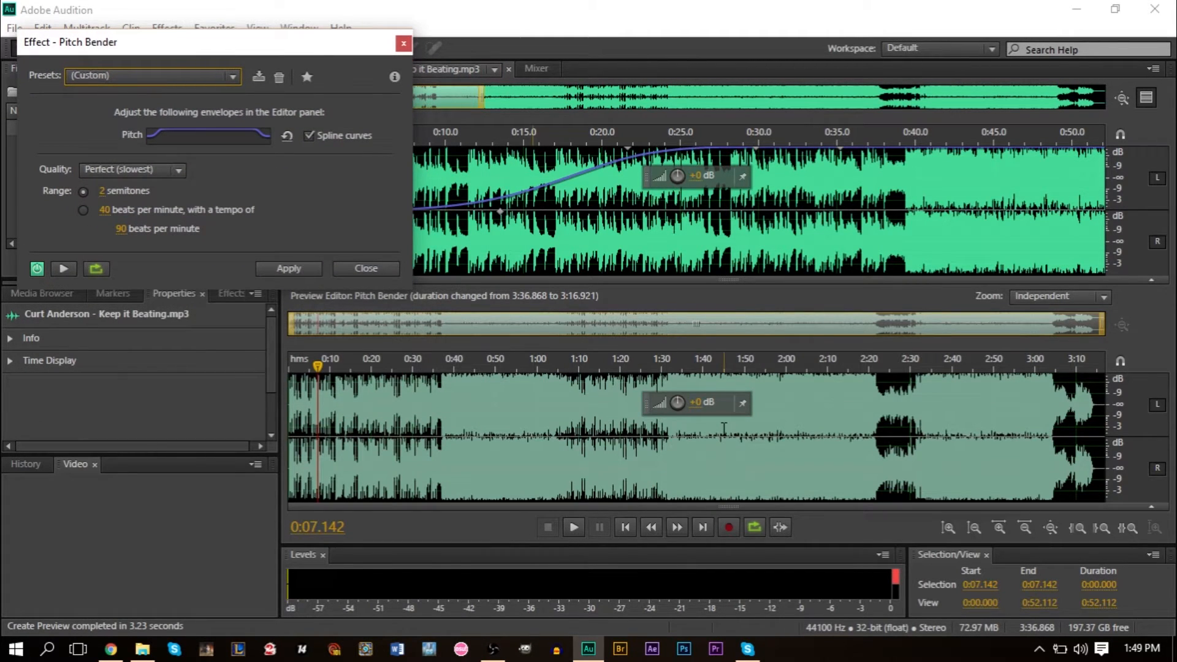
{"action": "mouse_move", "coordinate": [264, 181]}
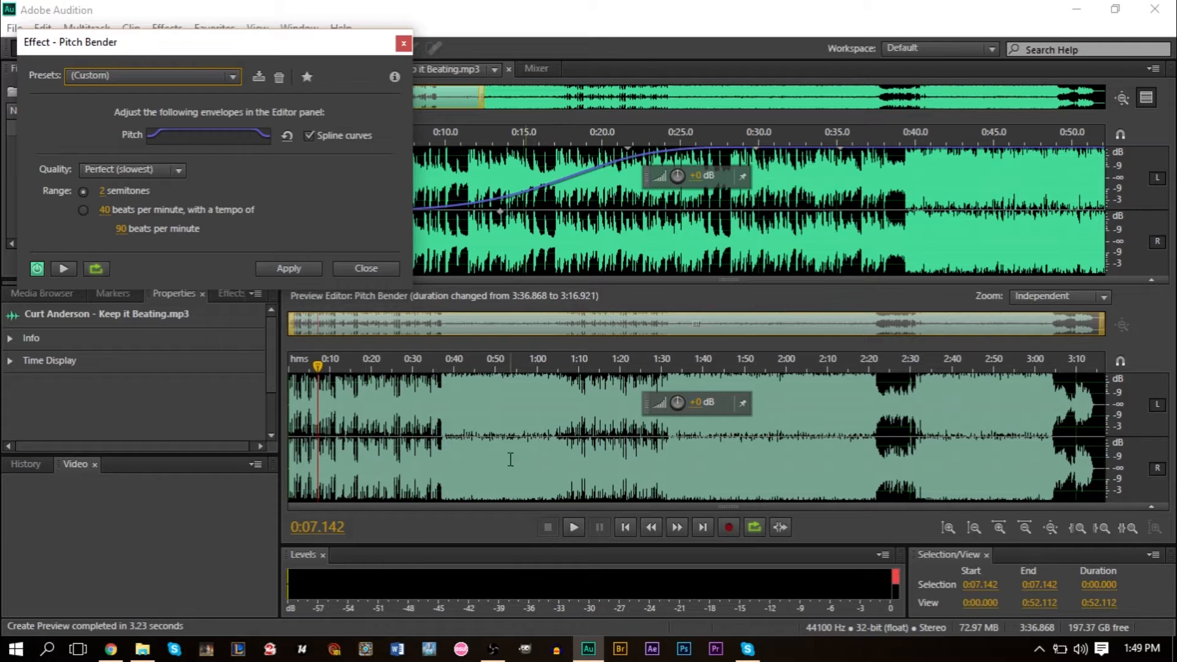
{"action": "mouse_move", "coordinate": [724, 434]}
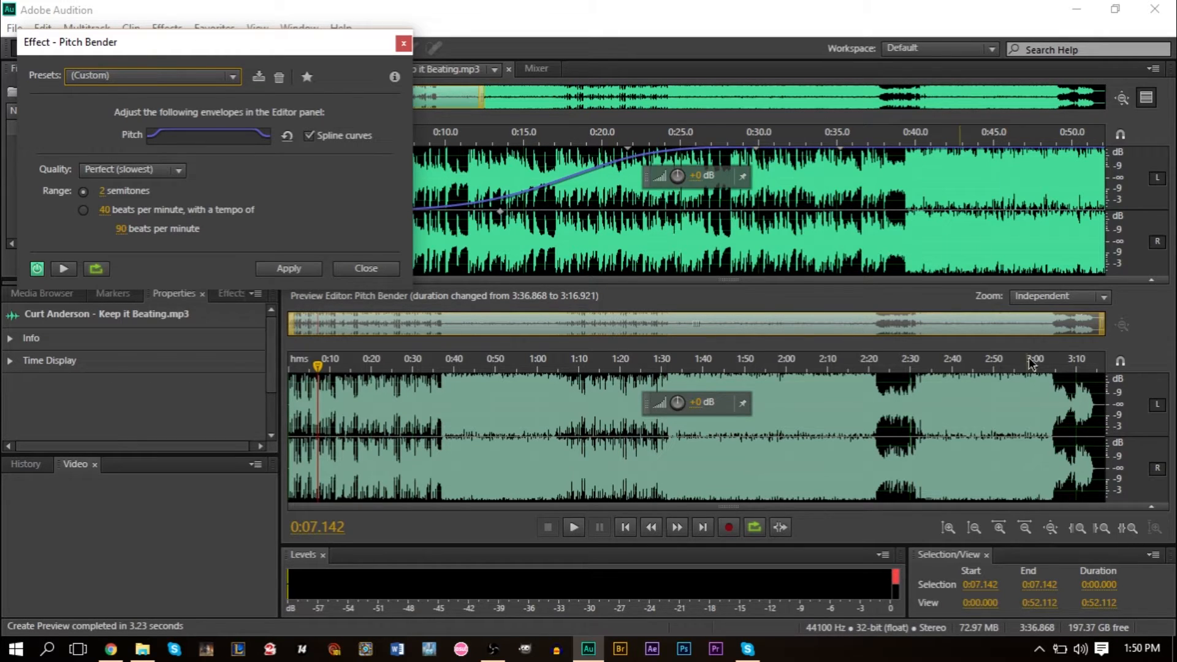
{"action": "mouse_move", "coordinate": [775, 449]}
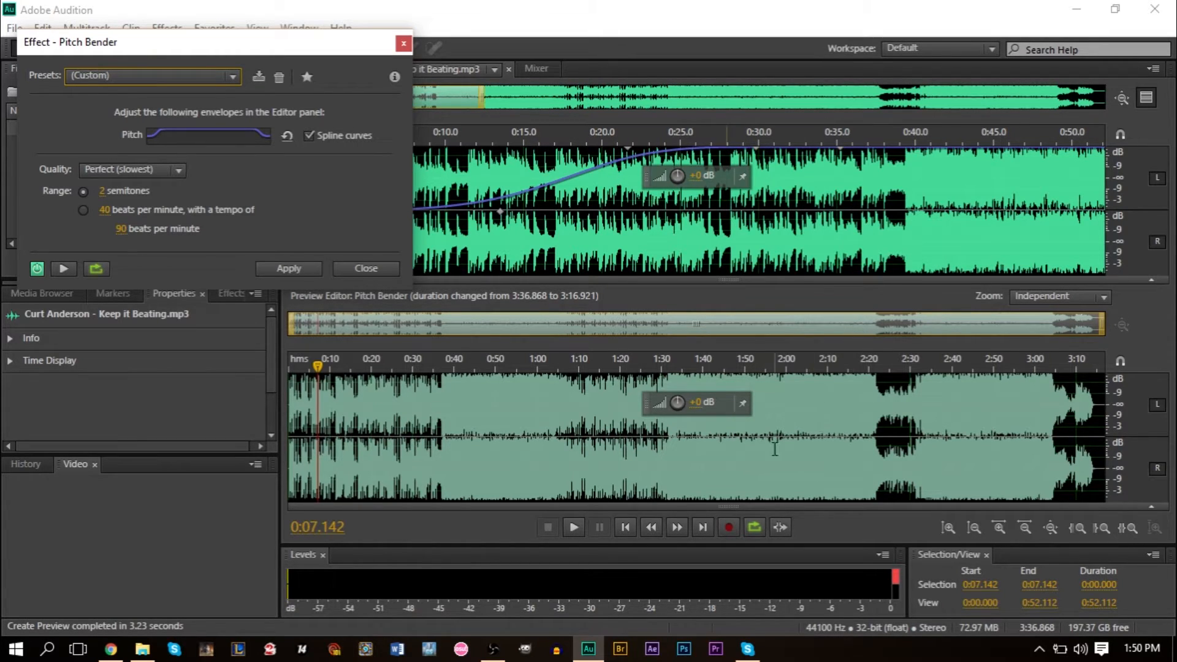
{"action": "mouse_move", "coordinate": [980, 339]}
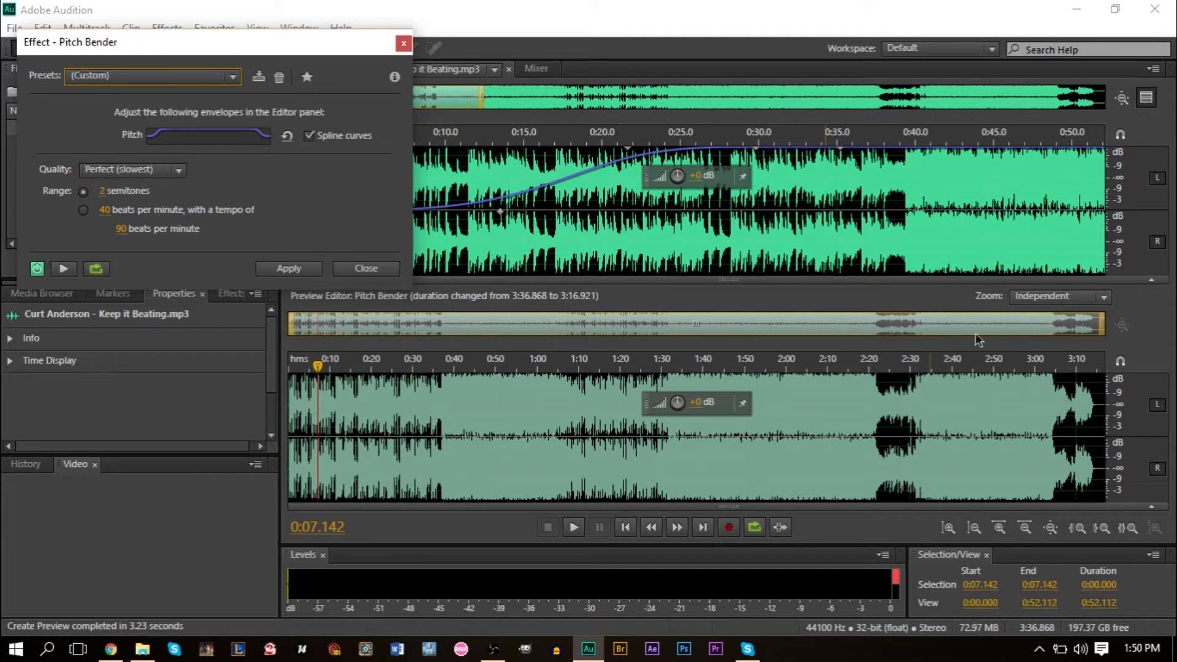
{"action": "mouse_move", "coordinate": [1046, 304]}
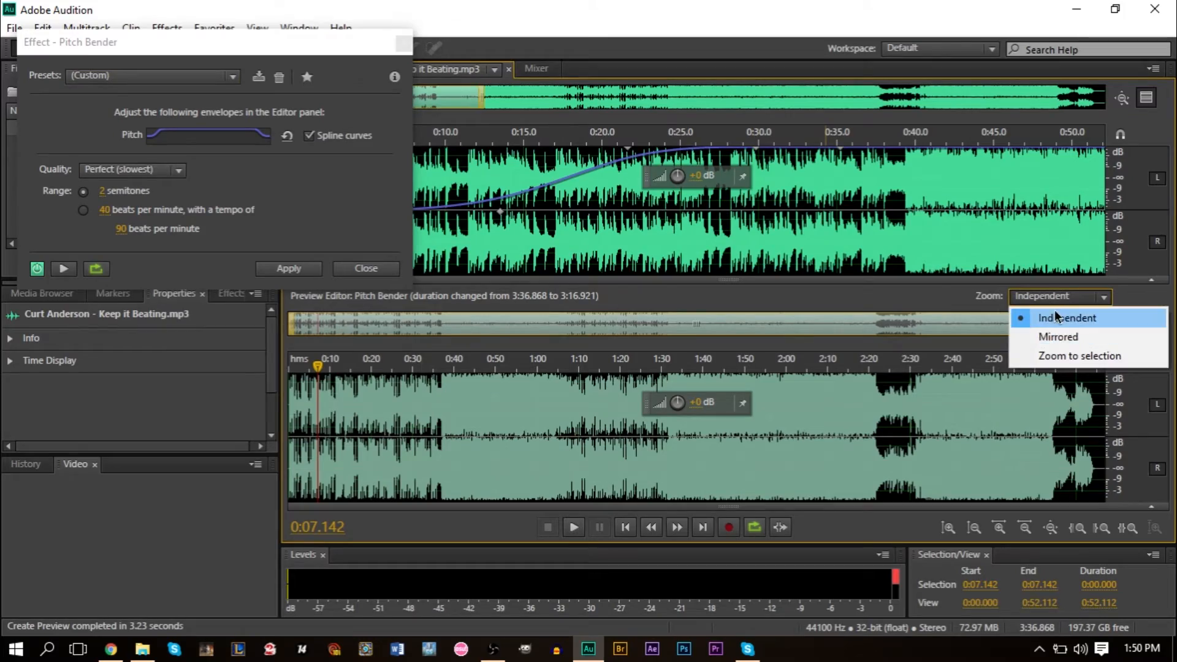
Set the Pitch Bender Preview Editor zoom to Mirrored, then to Zoom to selection.
{"action": "left_click", "coordinate": [1057, 337]}
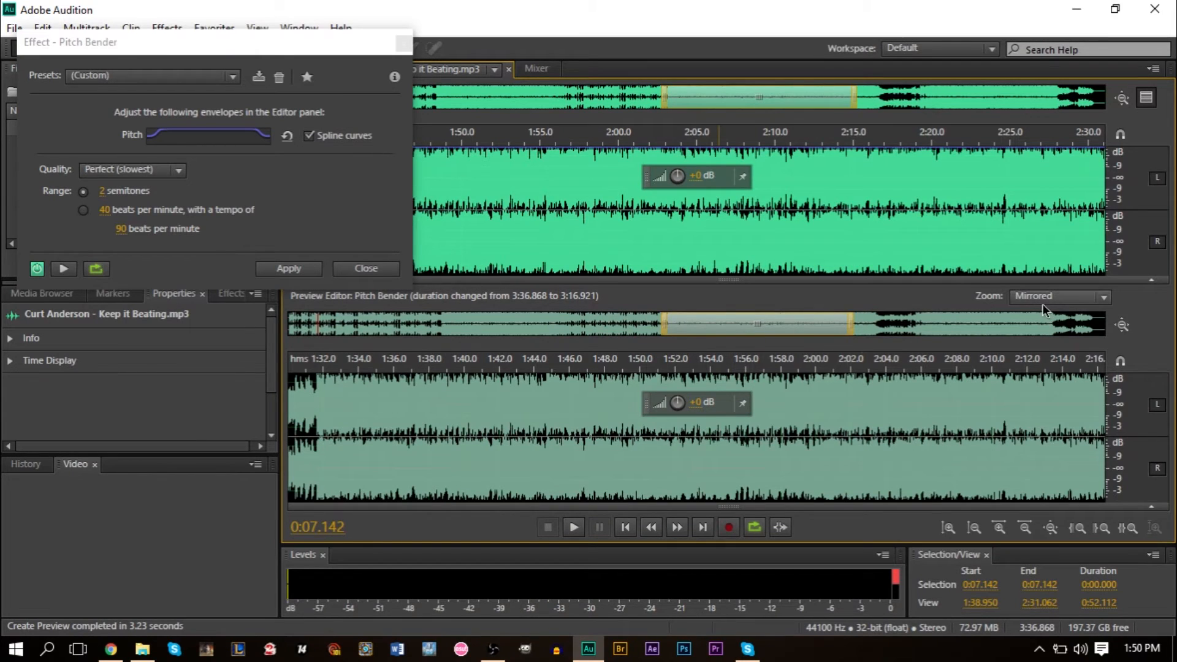
{"action": "left_click", "coordinate": [1059, 296]}
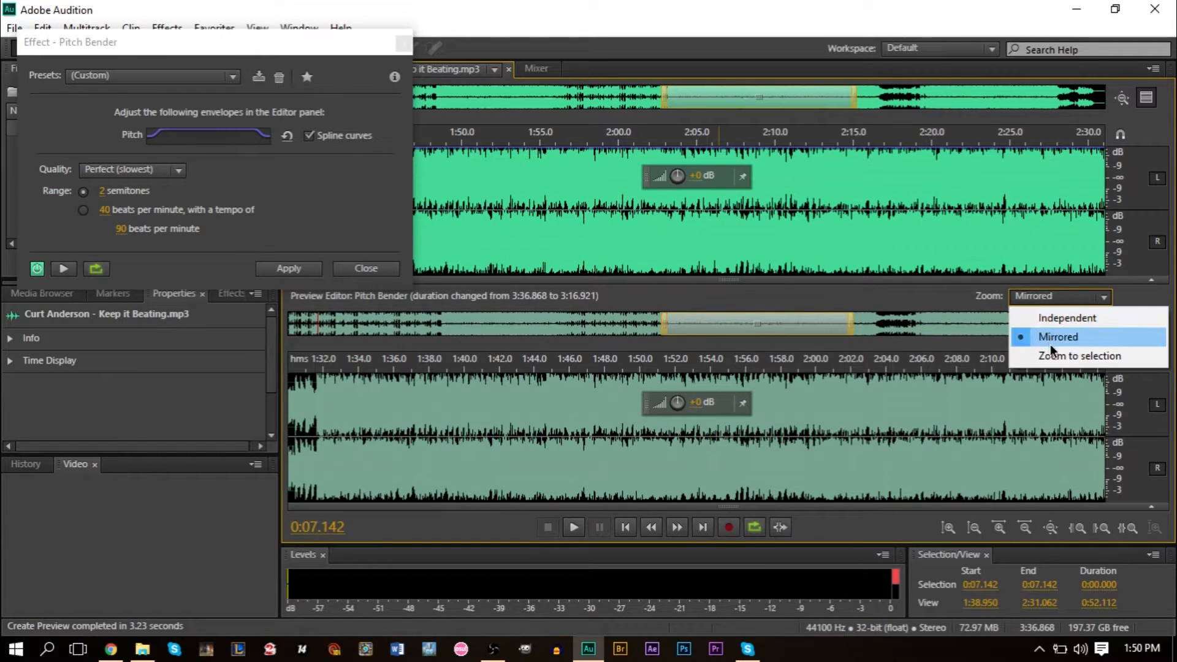
{"action": "left_click", "coordinate": [1079, 355]}
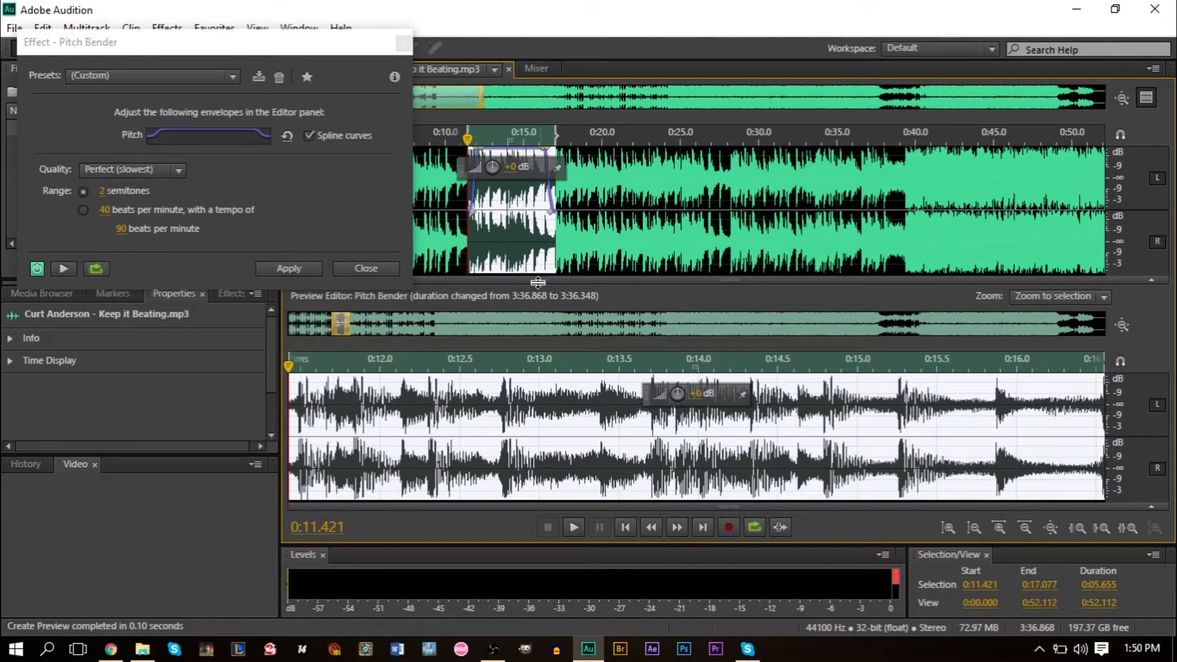
{"action": "mouse_move", "coordinate": [886, 454]}
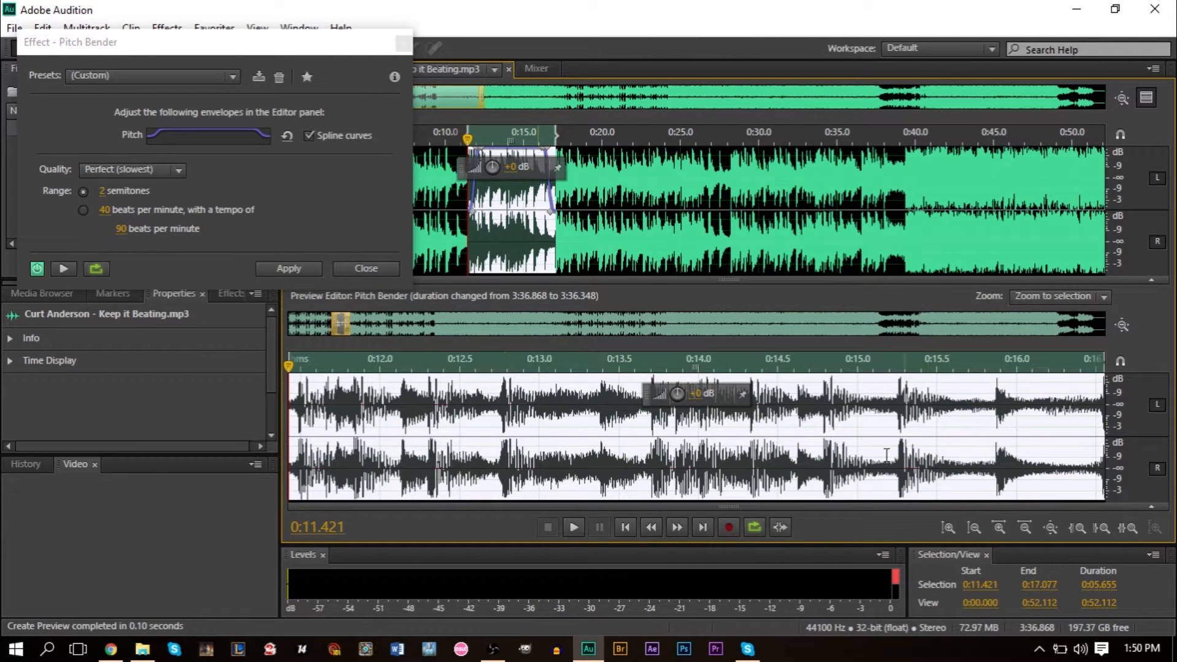
{"action": "mouse_move", "coordinate": [543, 262]}
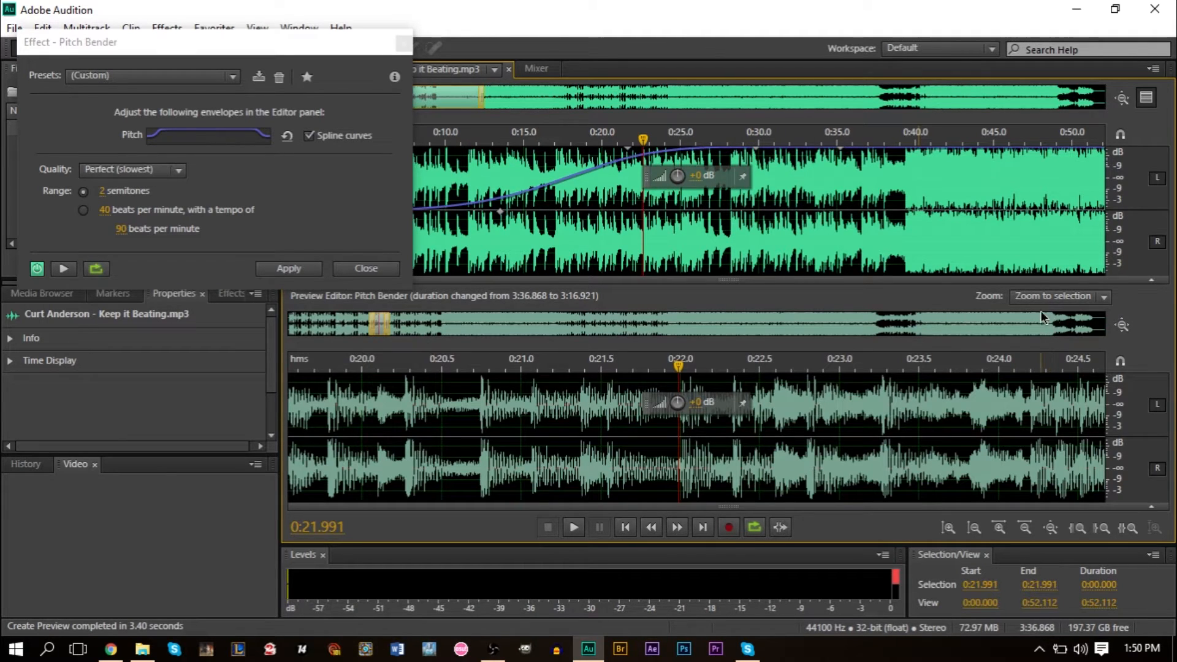
Apply the start-of-song wind-up pitch bend.
{"action": "left_click", "coordinate": [1059, 295]}
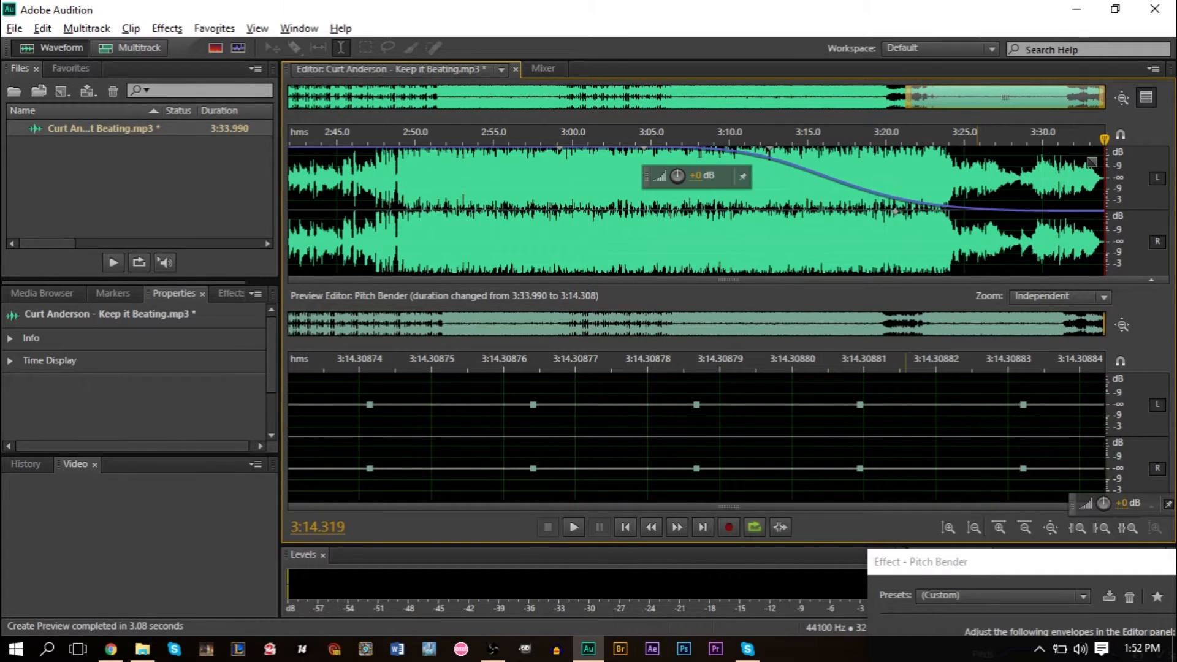
Zoom the Pitch Bender preview out over the song's final seconds.
{"action": "left_click", "coordinate": [973, 527]}
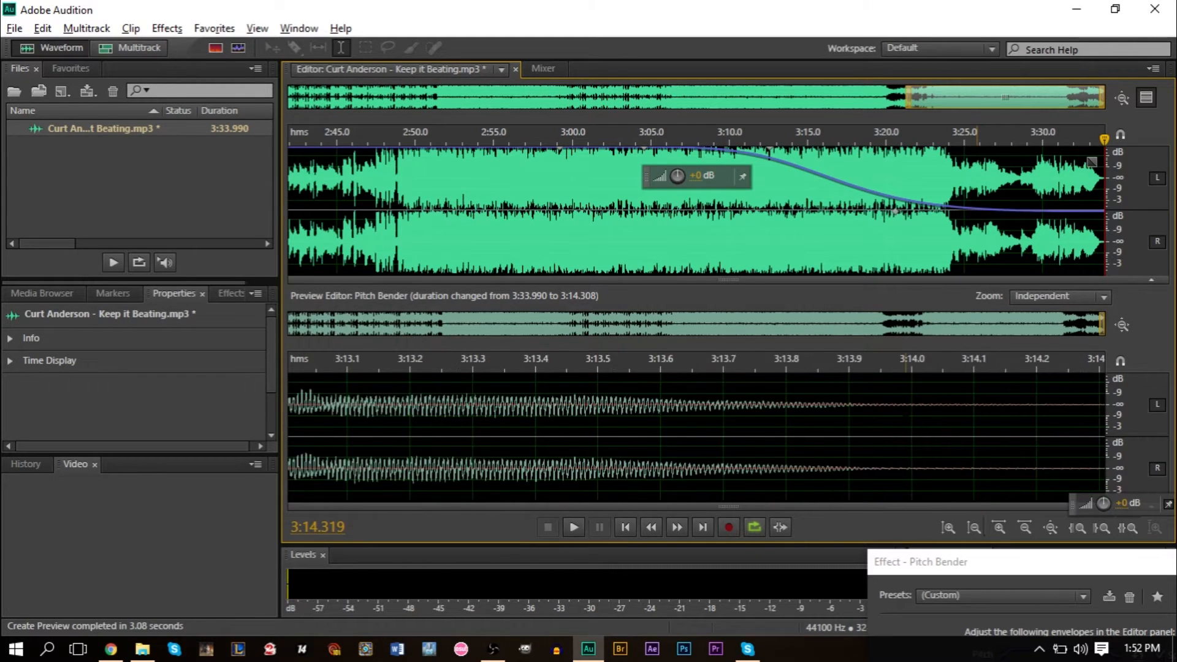
{"action": "left_click", "coordinate": [973, 528]}
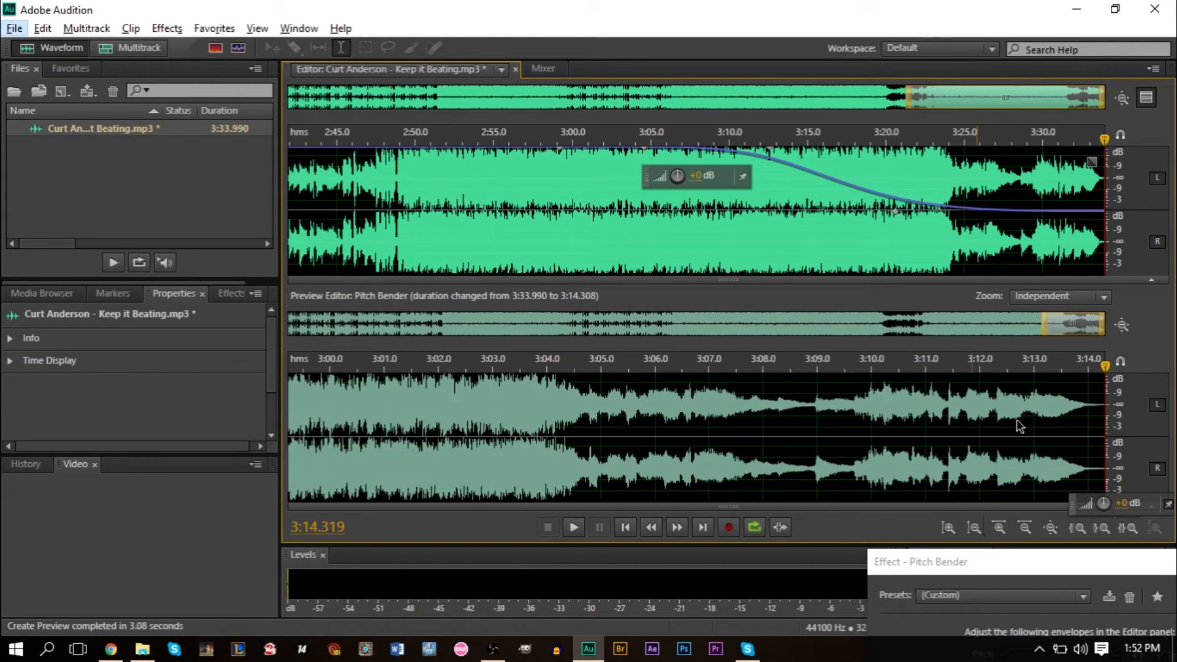
{"action": "mouse_move", "coordinate": [668, 359]}
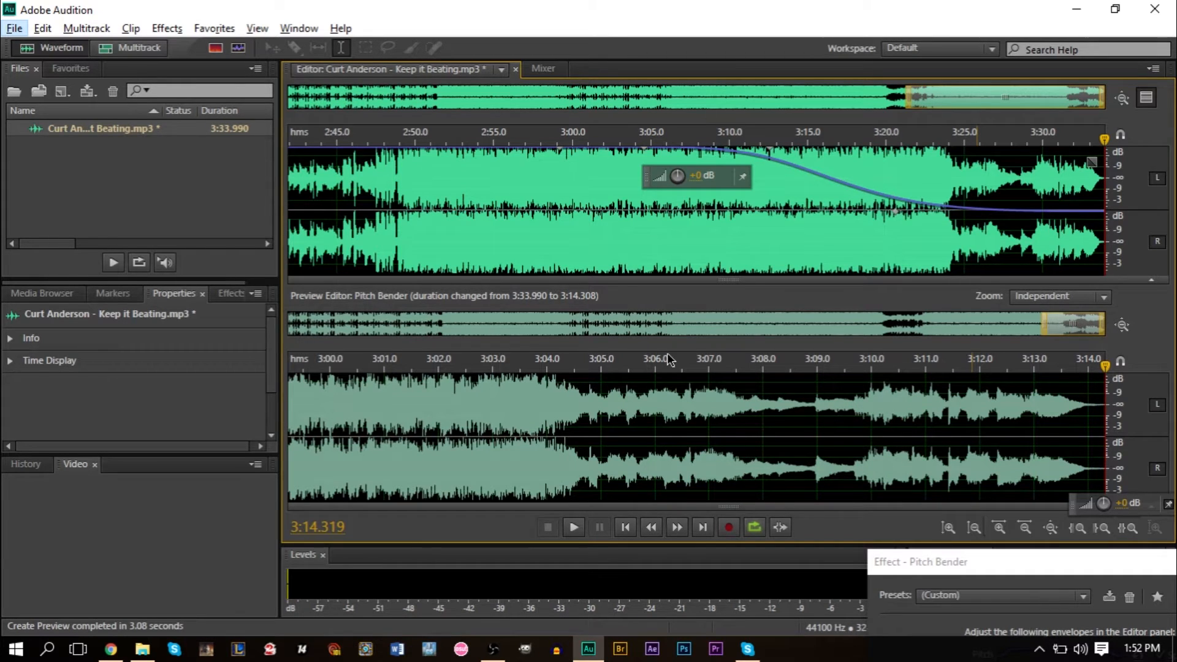
{"action": "mouse_move", "coordinate": [951, 565]}
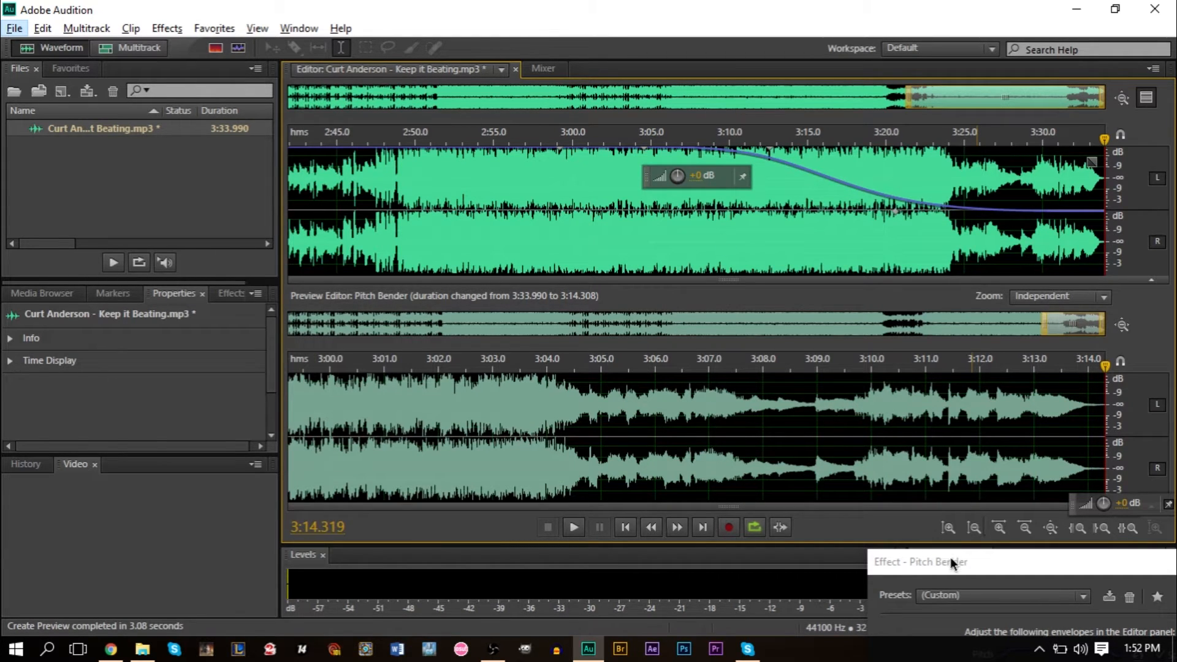
{"action": "mouse_move", "coordinate": [963, 546]}
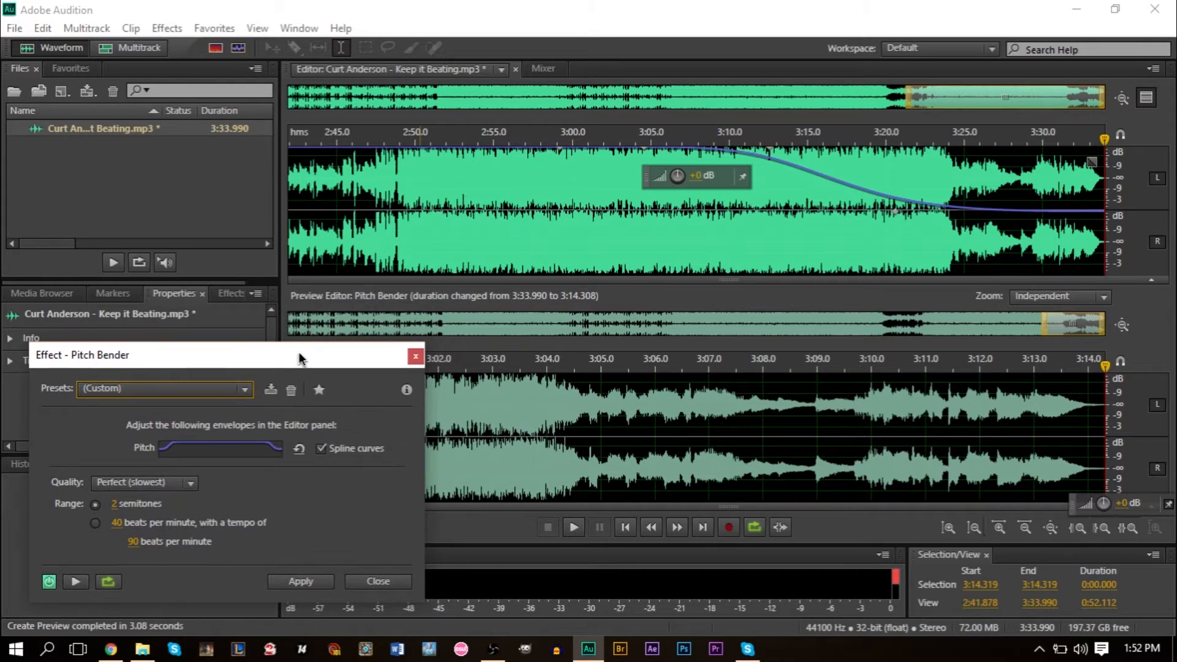
{"action": "mouse_move", "coordinate": [611, 332]}
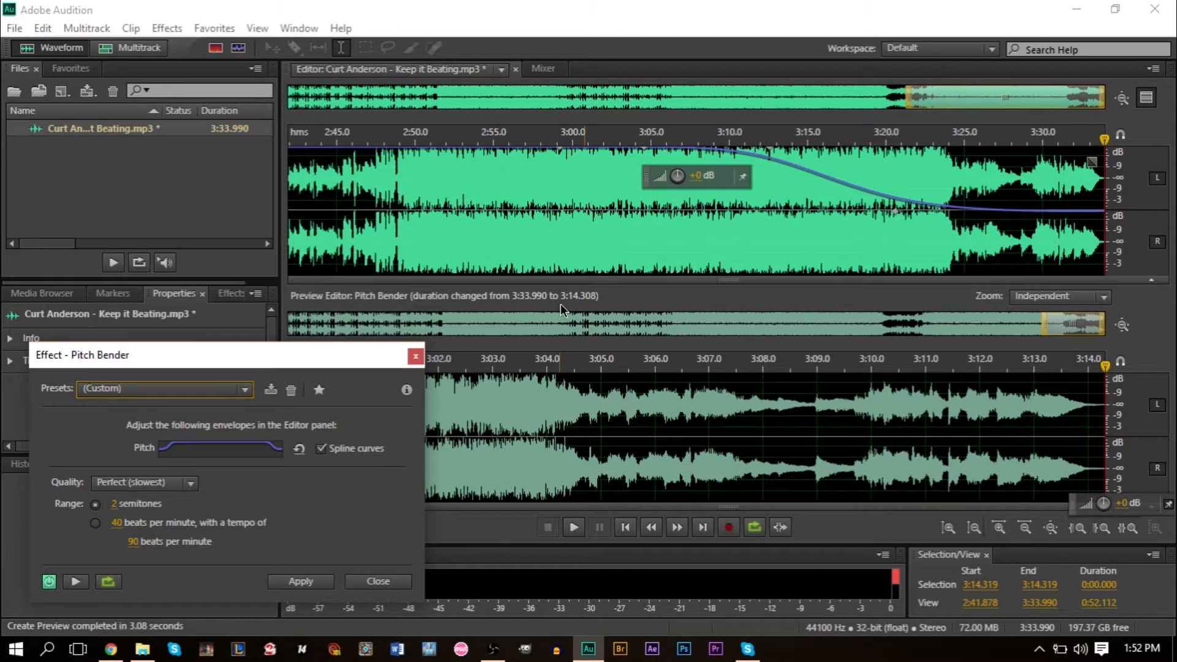
{"action": "mouse_move", "coordinate": [507, 297]}
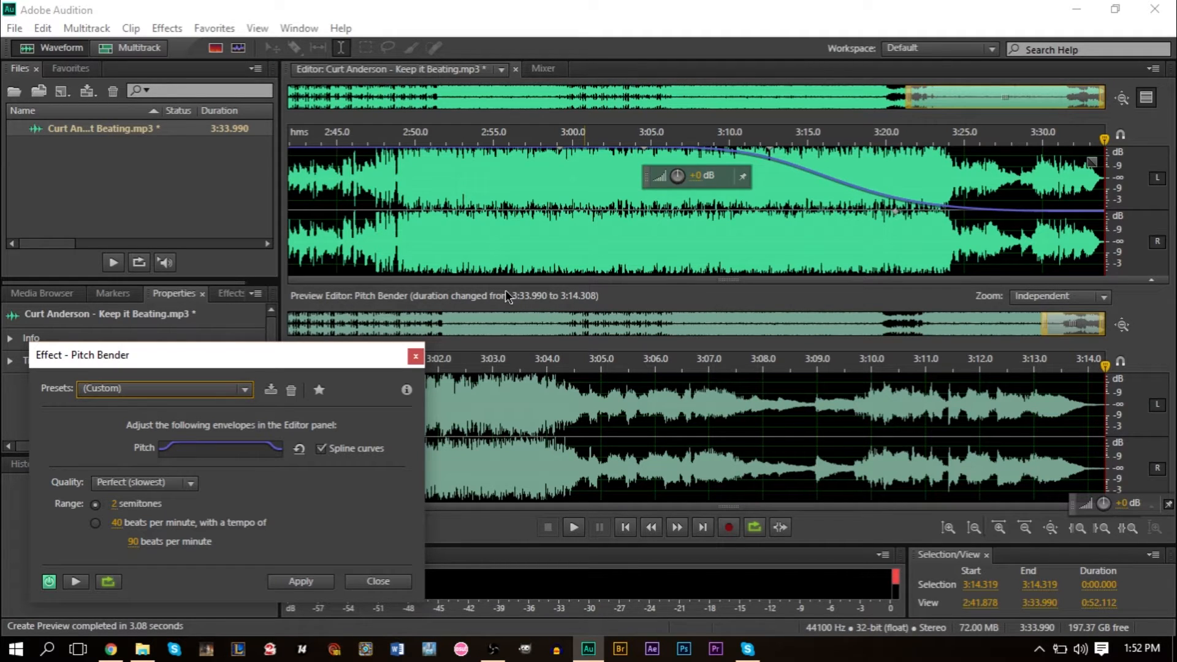
{"action": "mouse_move", "coordinate": [191, 419]}
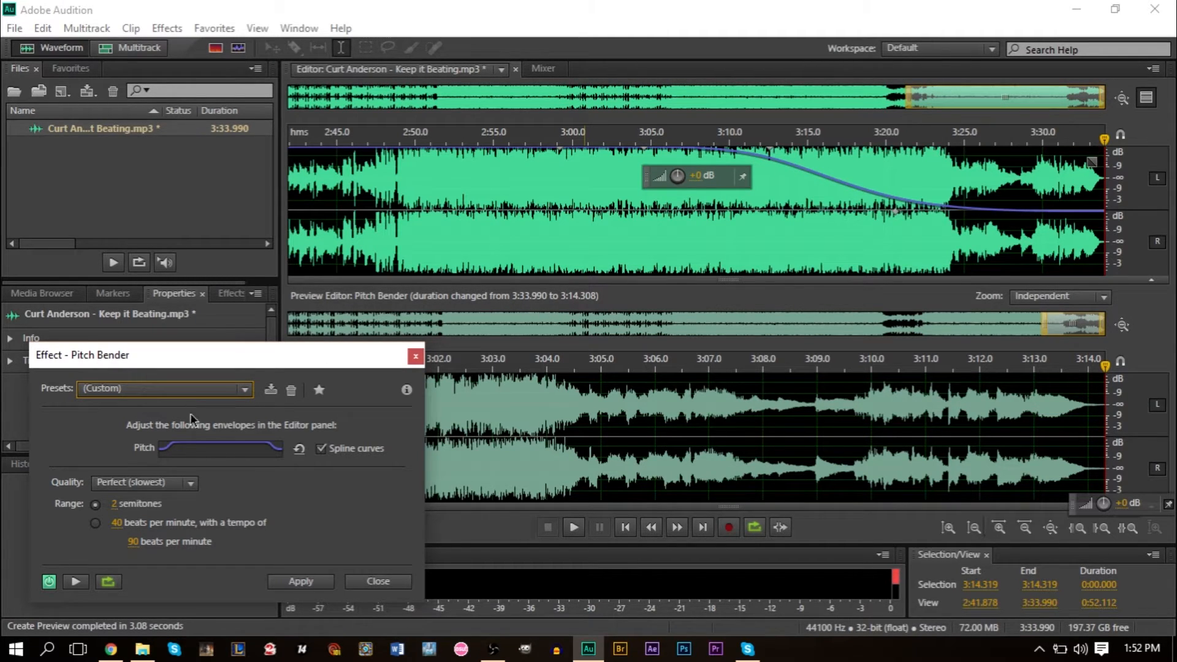
{"action": "mouse_move", "coordinate": [239, 449]}
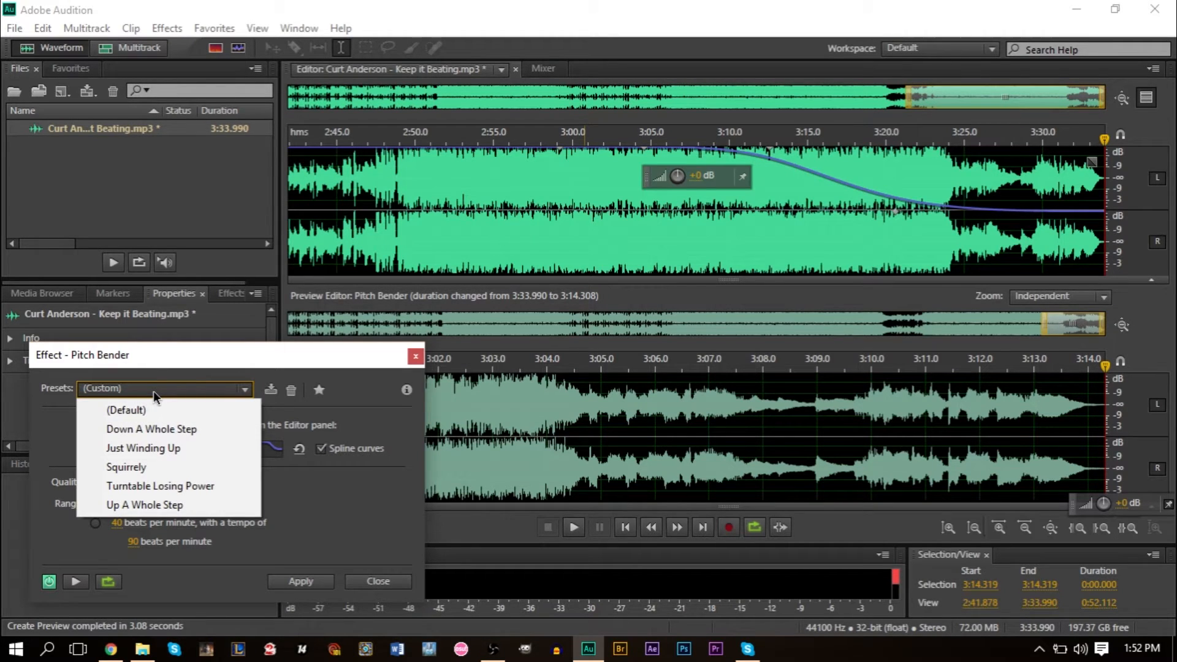
{"action": "mouse_move", "coordinate": [163, 388]}
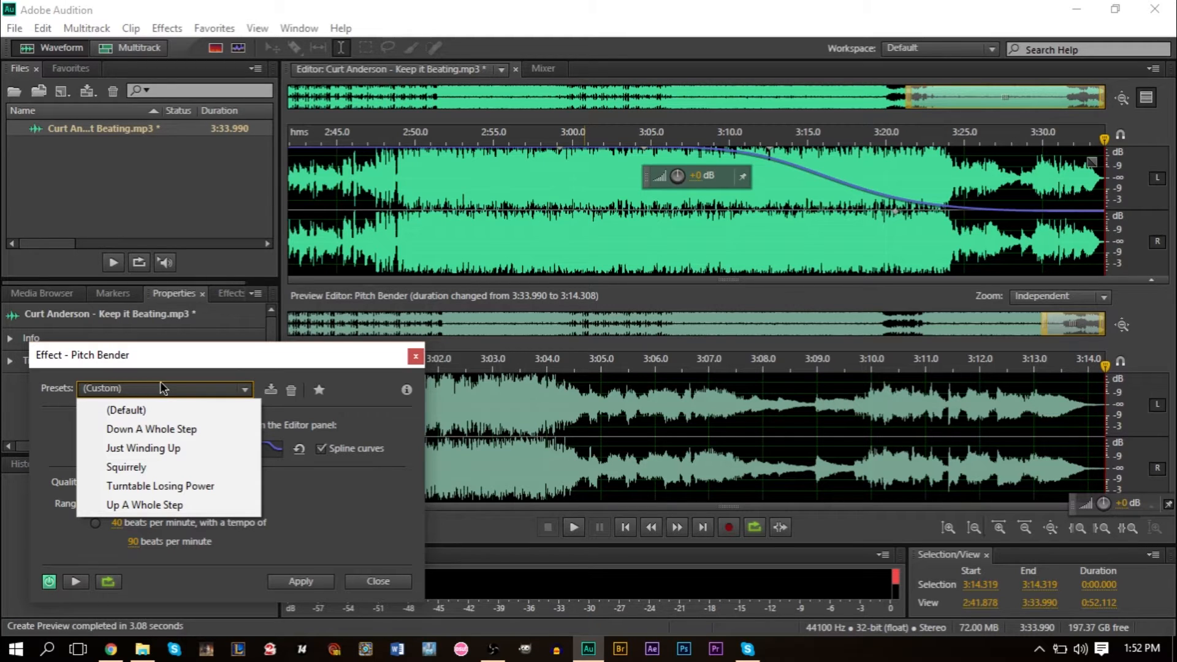
Load the Down A Whole Step preset and place the playhead near 0:24.
{"action": "left_click", "coordinate": [151, 428]}
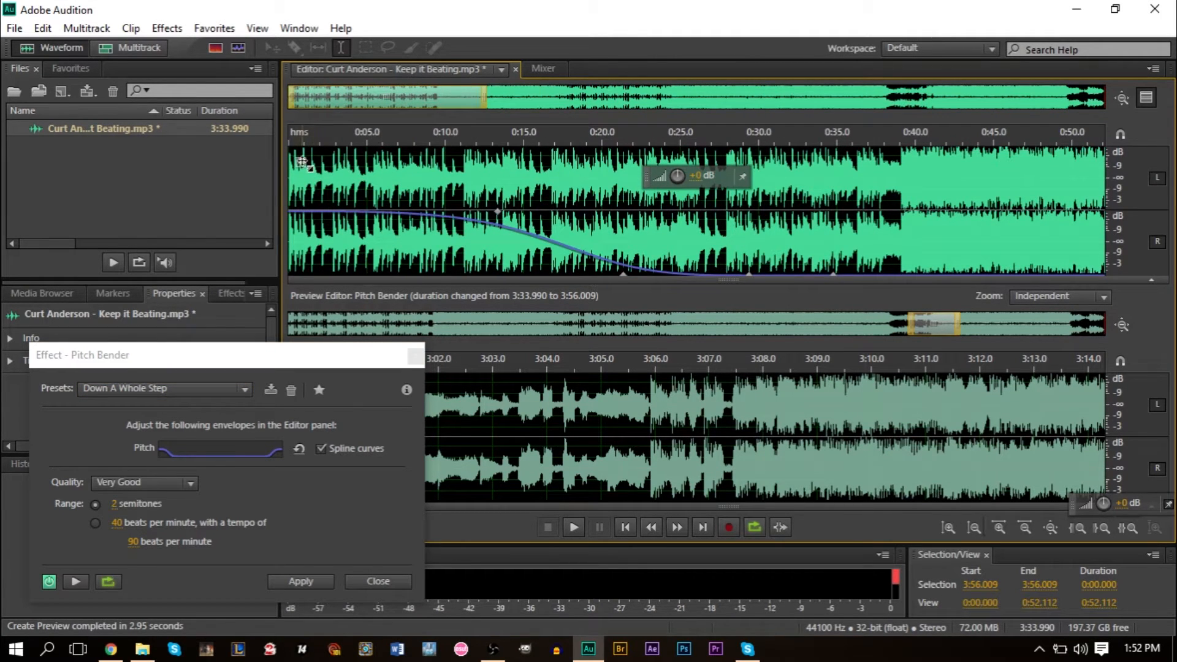
{"action": "mouse_move", "coordinate": [631, 274]}
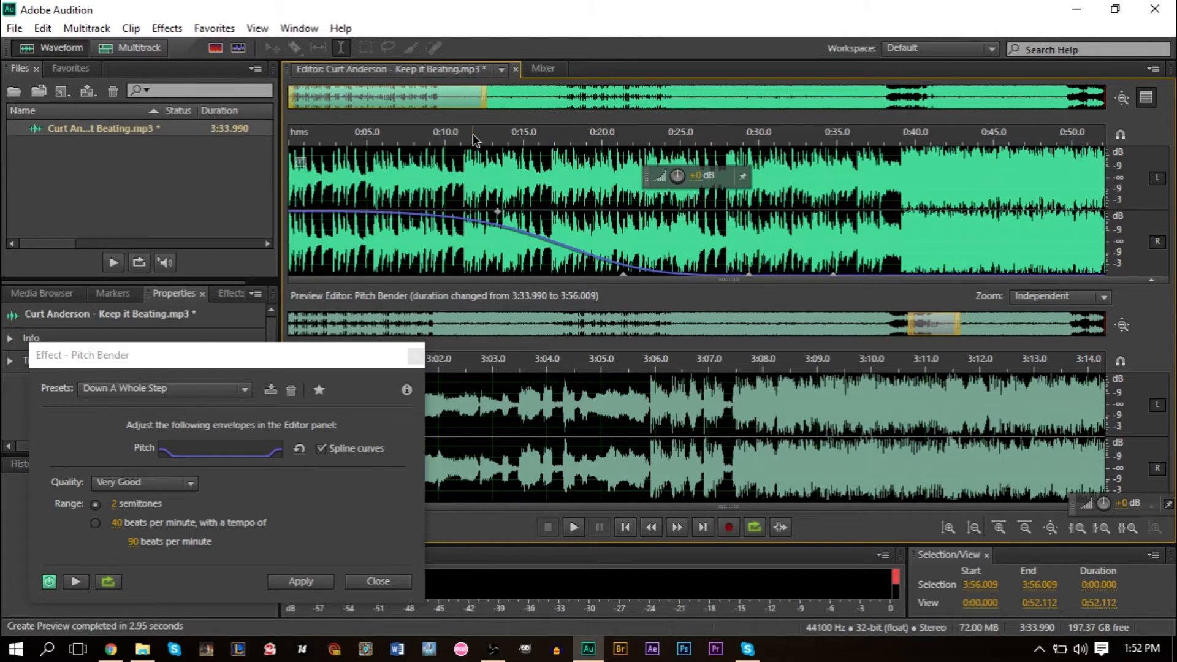
{"action": "mouse_move", "coordinate": [281, 363]}
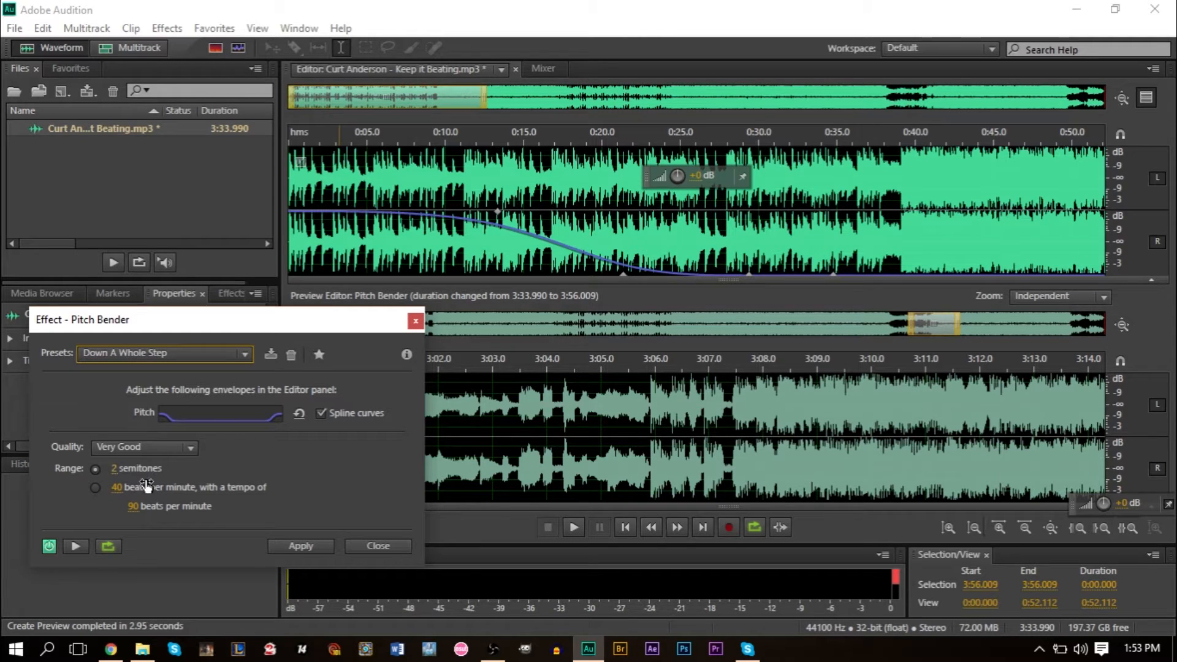
{"action": "mouse_move", "coordinate": [127, 473]}
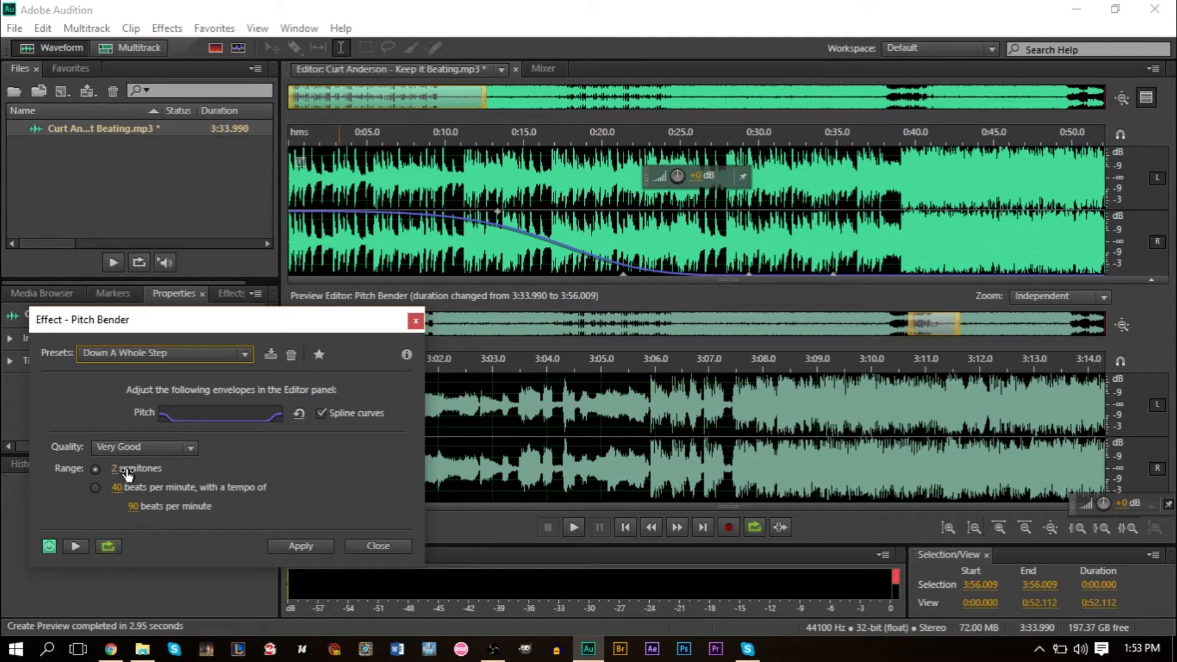
{"action": "mouse_move", "coordinate": [96, 469]}
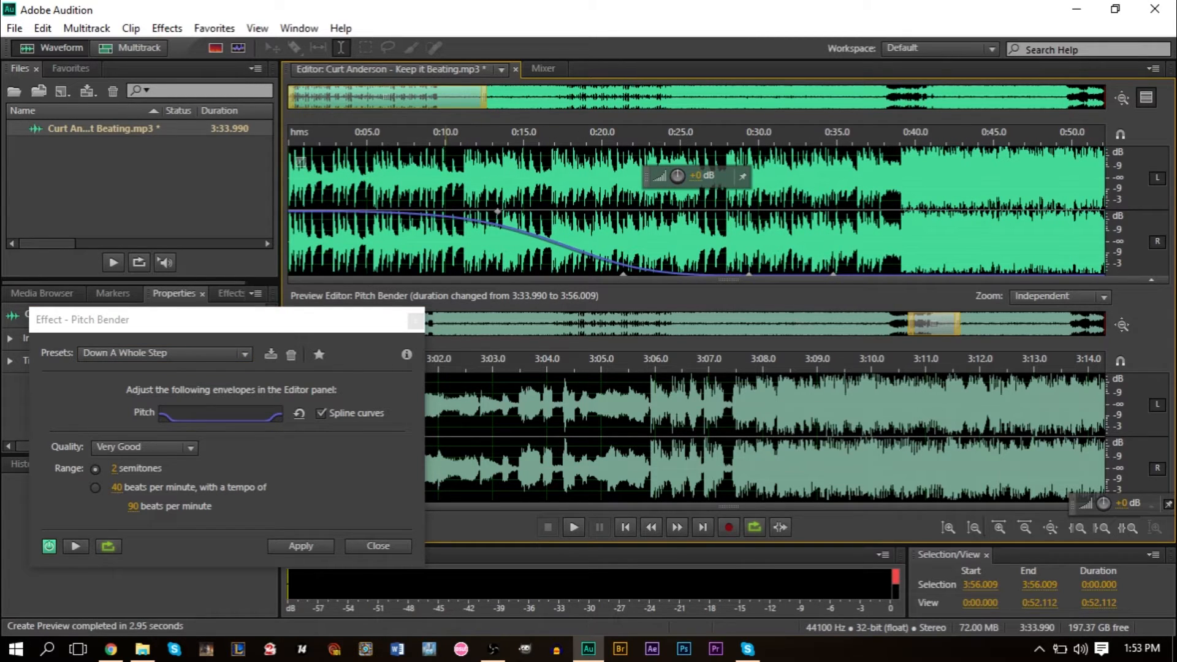
{"action": "left_click", "coordinate": [442, 139]}
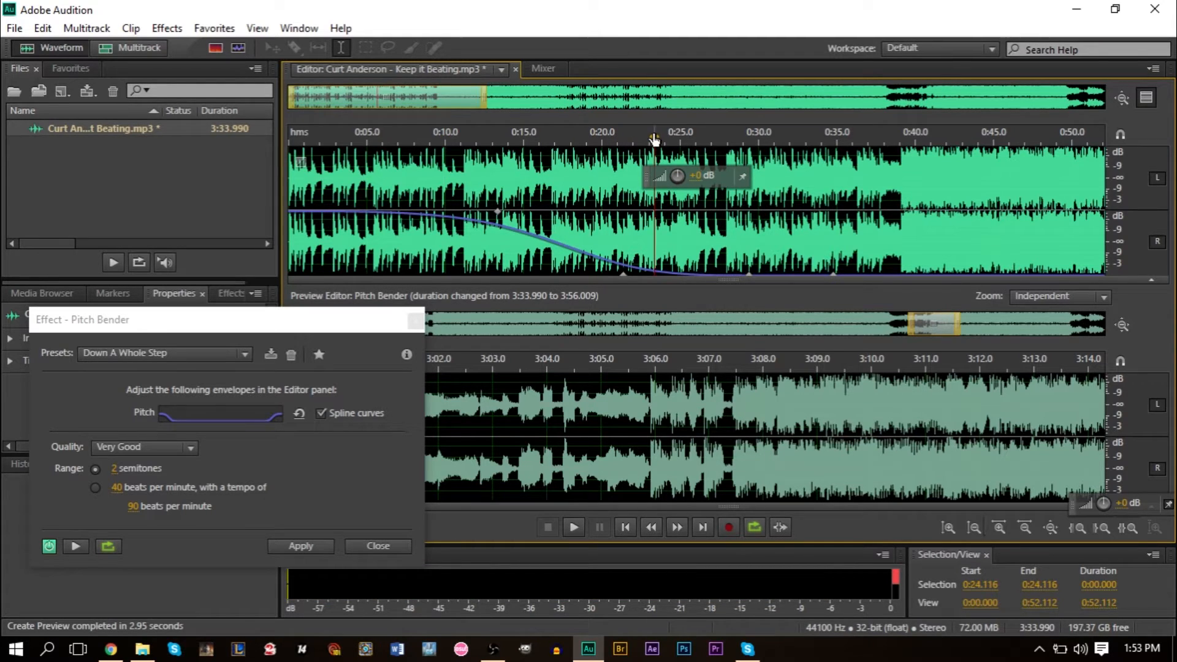
{"action": "mouse_move", "coordinate": [430, 147]}
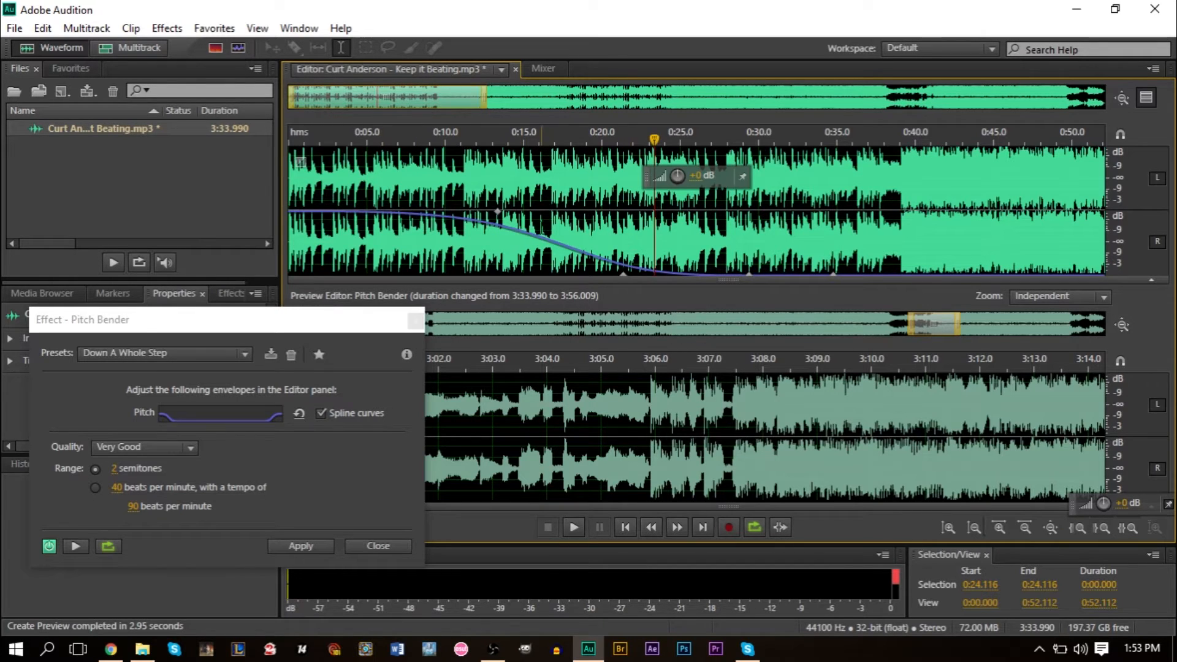
{"action": "mouse_move", "coordinate": [324, 420]}
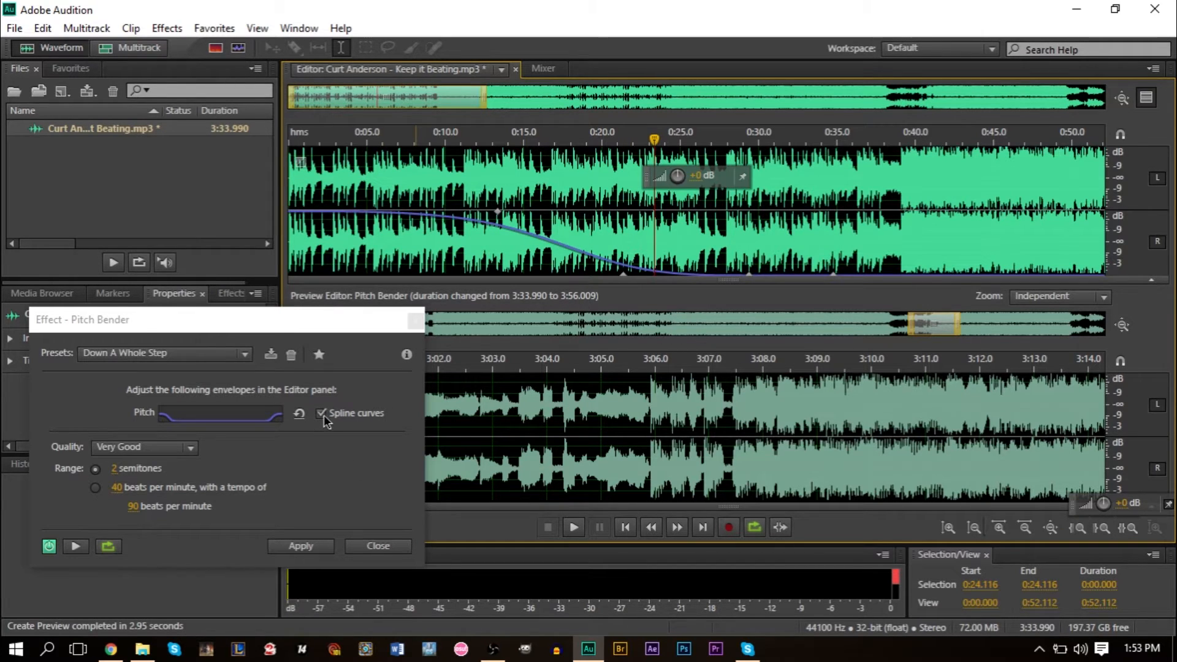
Turn Spline curves off so the pitch envelope drops in straight lines.
{"action": "left_click", "coordinate": [321, 413]}
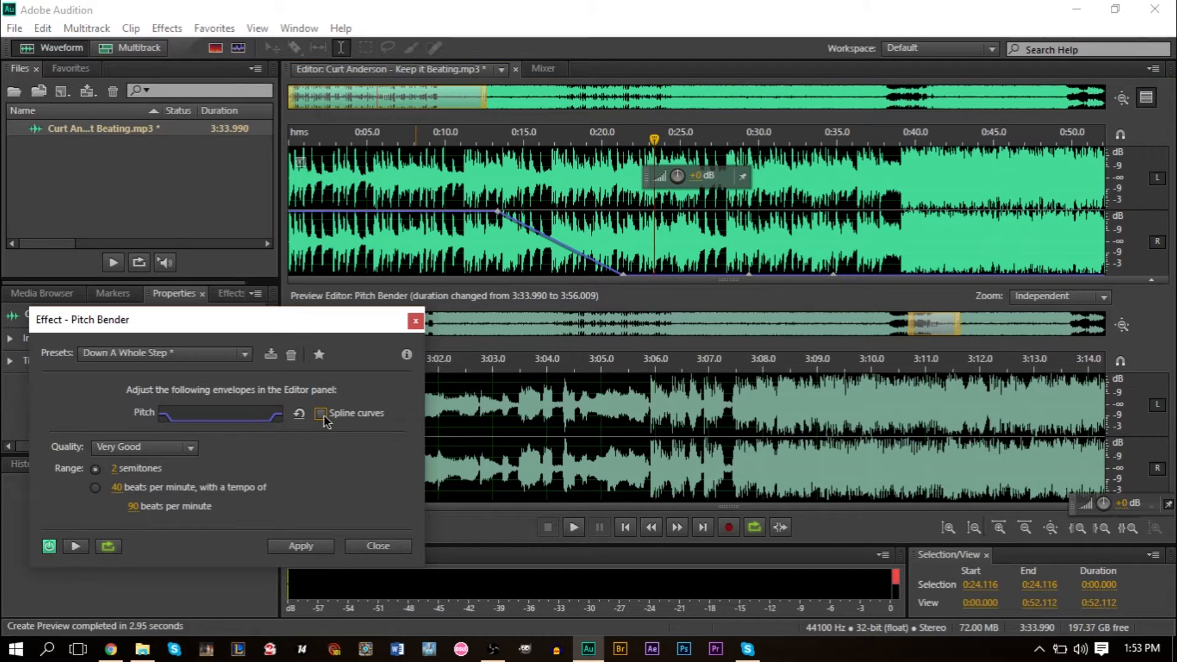
{"action": "left_click", "coordinate": [320, 414]}
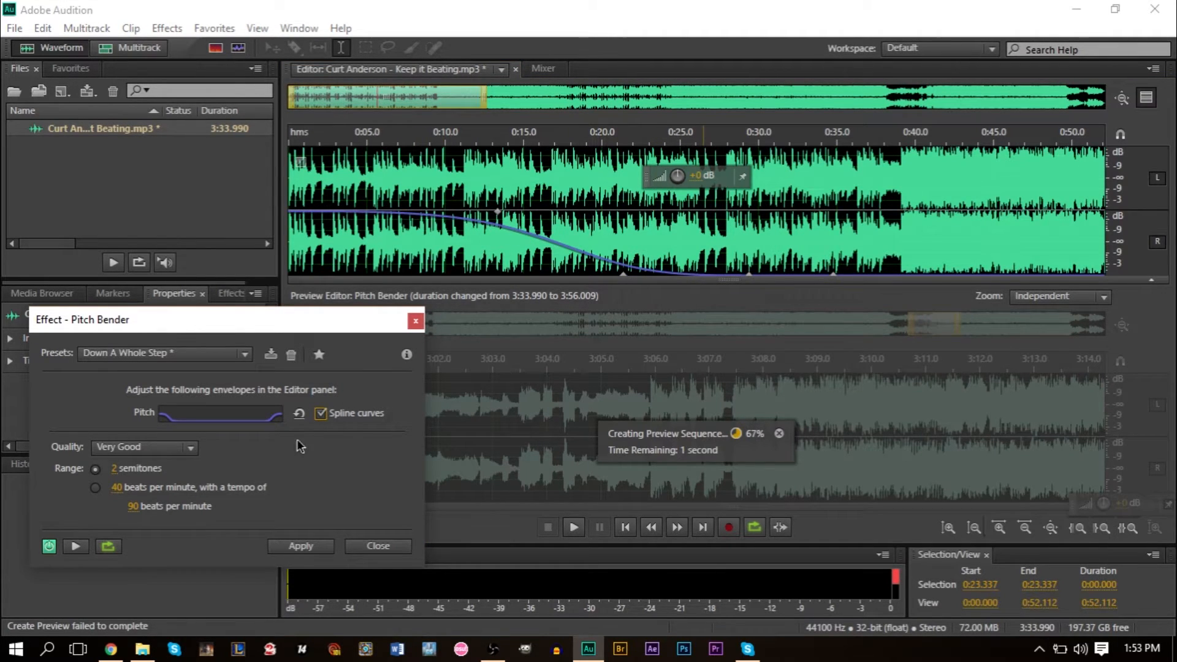
{"action": "left_click", "coordinate": [320, 412]}
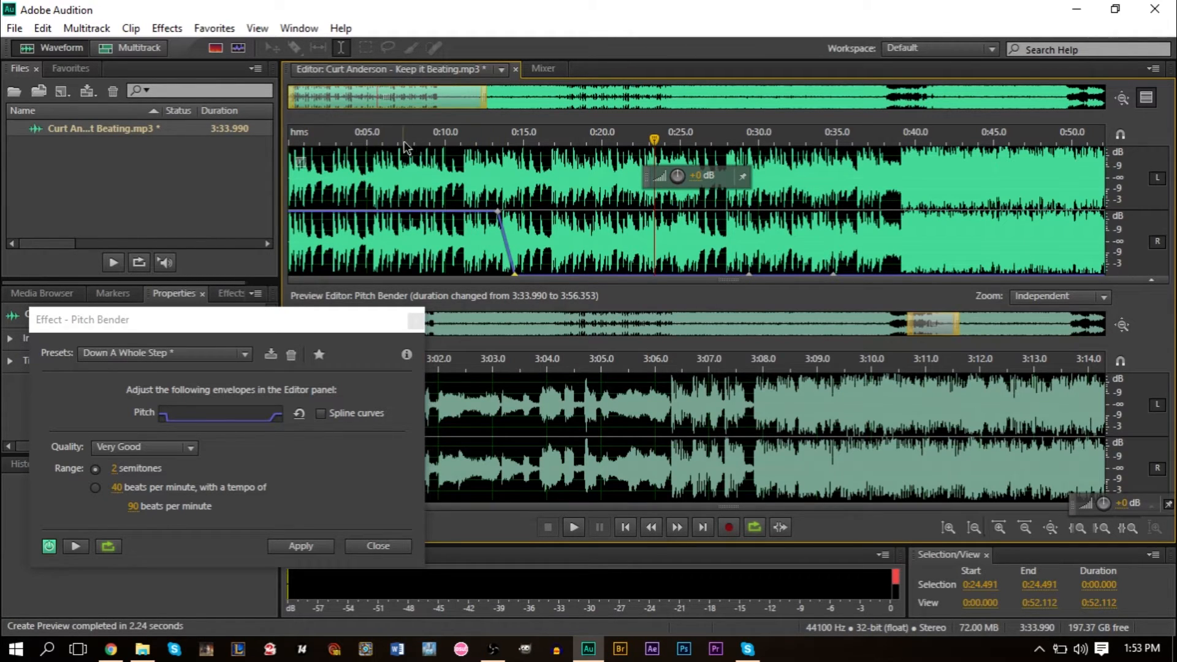
{"action": "mouse_move", "coordinate": [592, 311]}
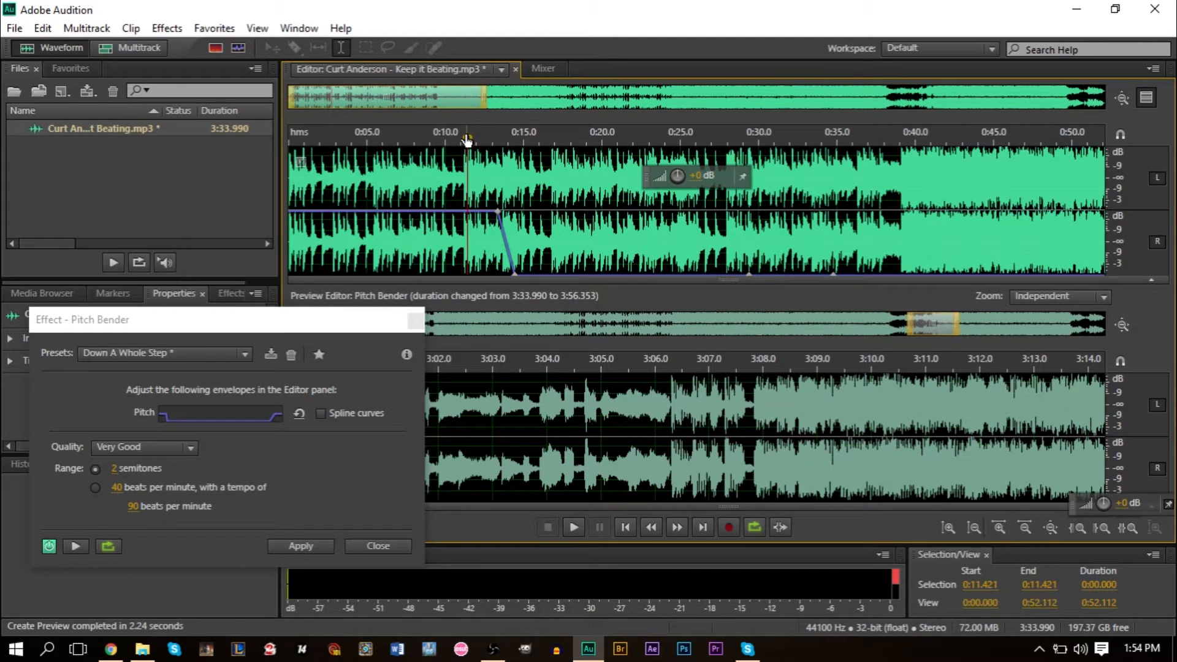
{"action": "left_click", "coordinate": [573, 527]}
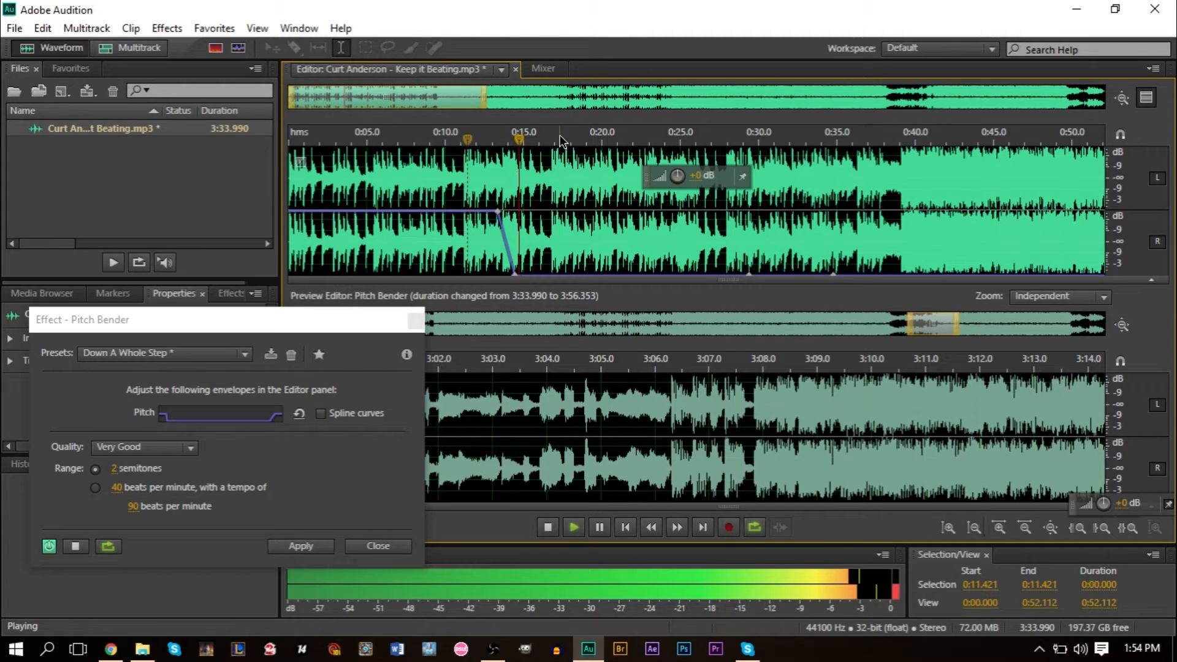
{"action": "left_click", "coordinate": [548, 526]}
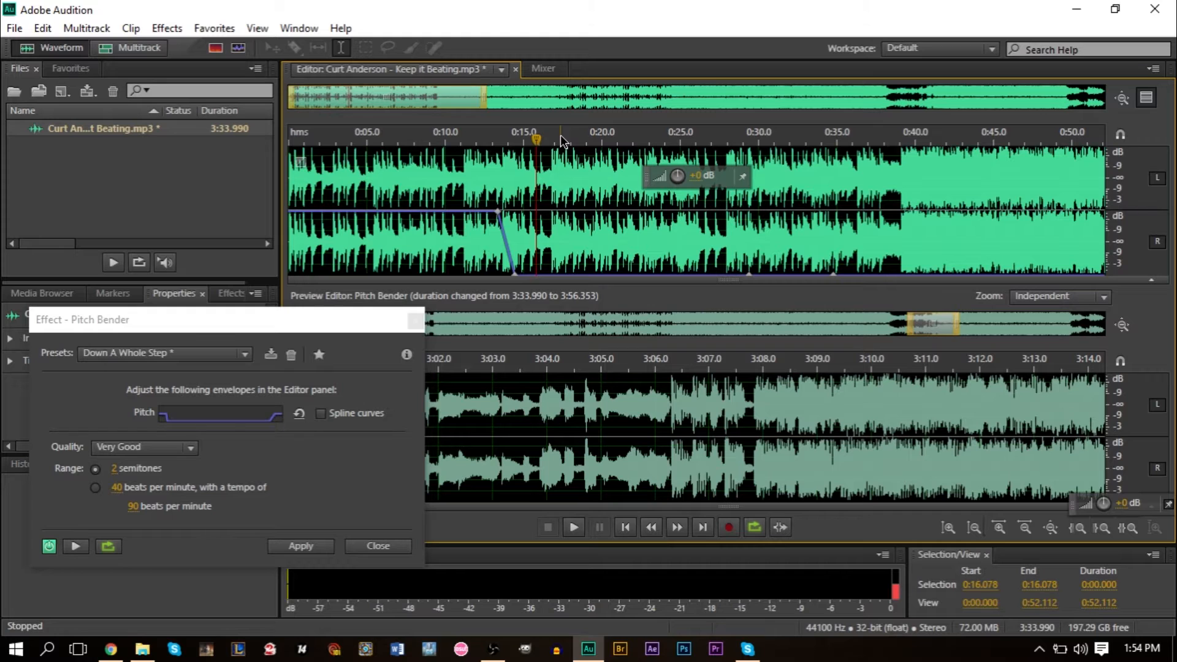
{"action": "mouse_move", "coordinate": [452, 33]}
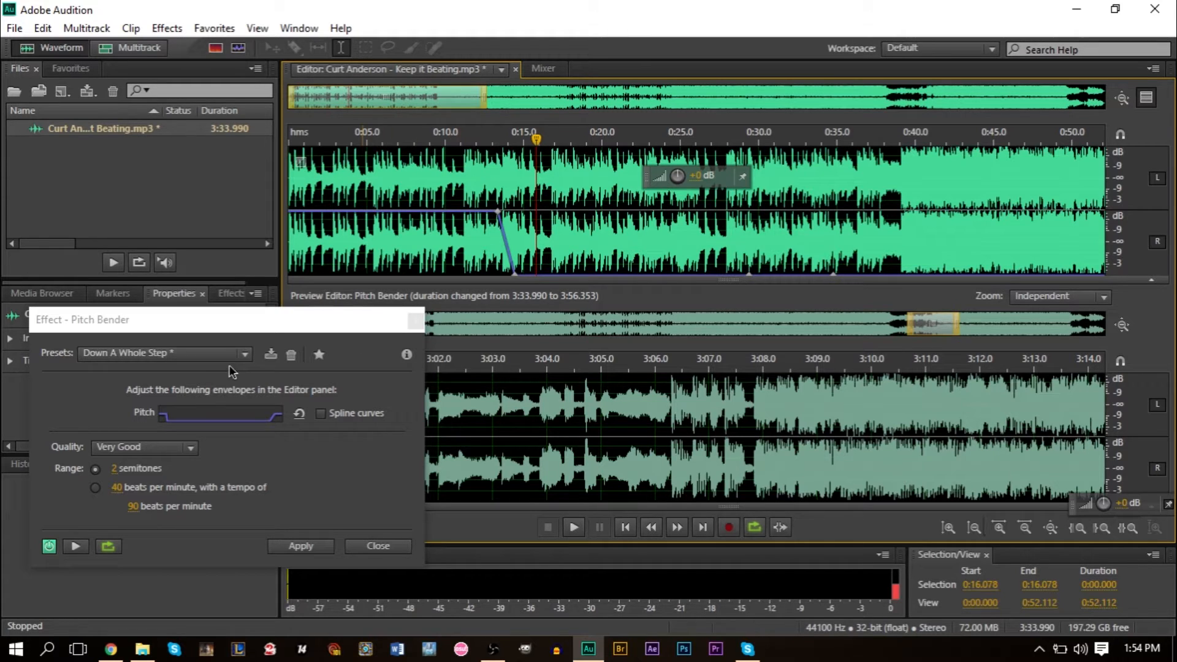
{"action": "mouse_move", "coordinate": [559, 307]}
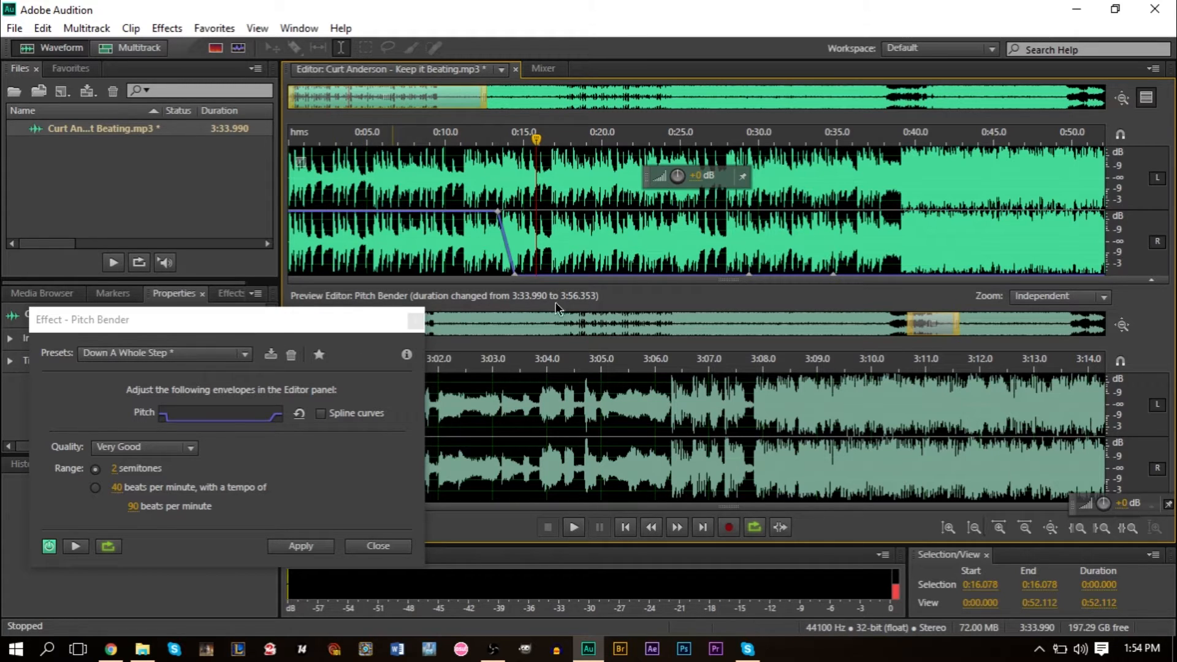
{"action": "mouse_move", "coordinate": [565, 282]}
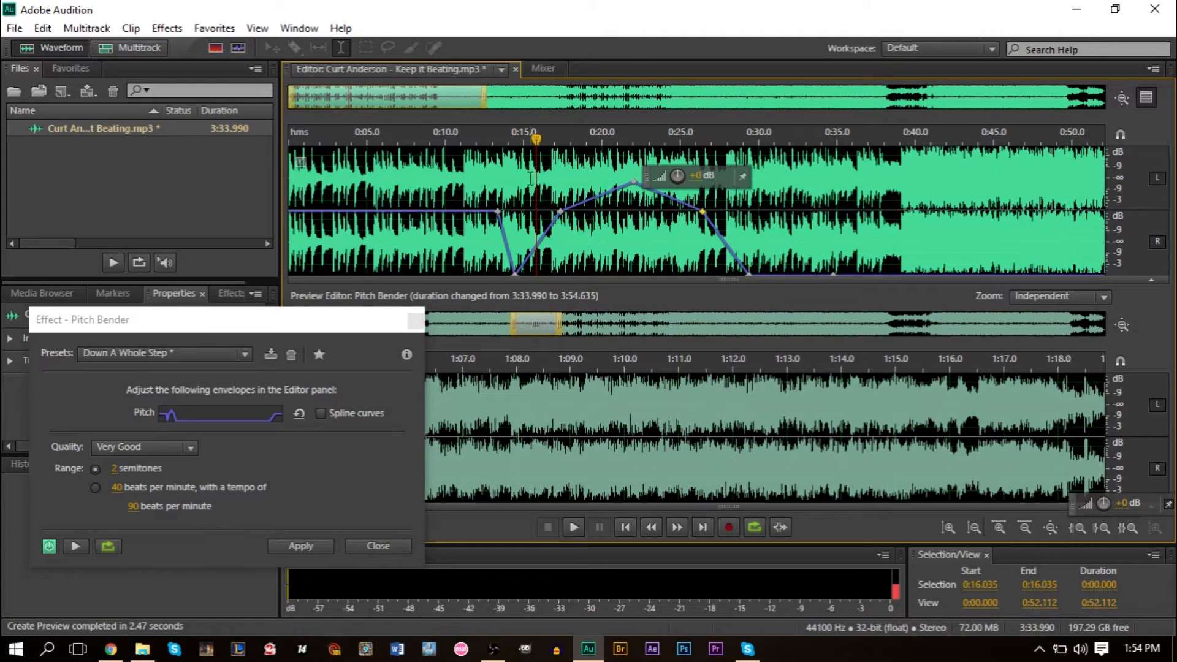
Preview the reshaped dip-rise-dip envelope from just before the dip, then stop.
{"action": "left_click", "coordinate": [477, 141]}
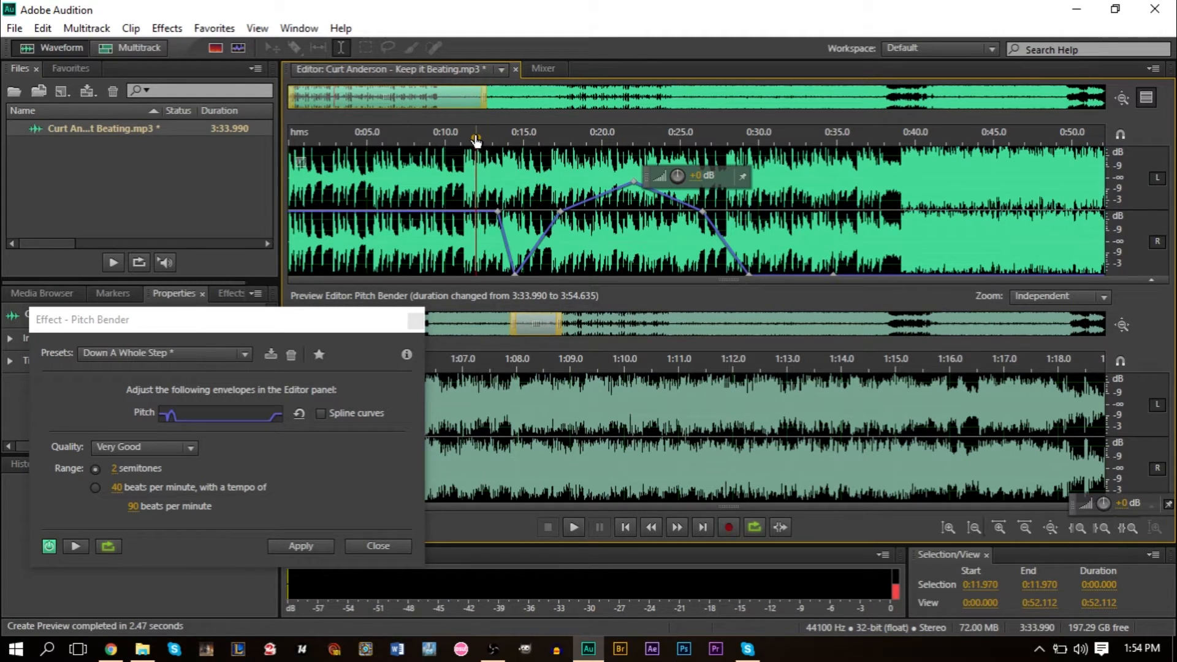
{"action": "left_click", "coordinate": [572, 528]}
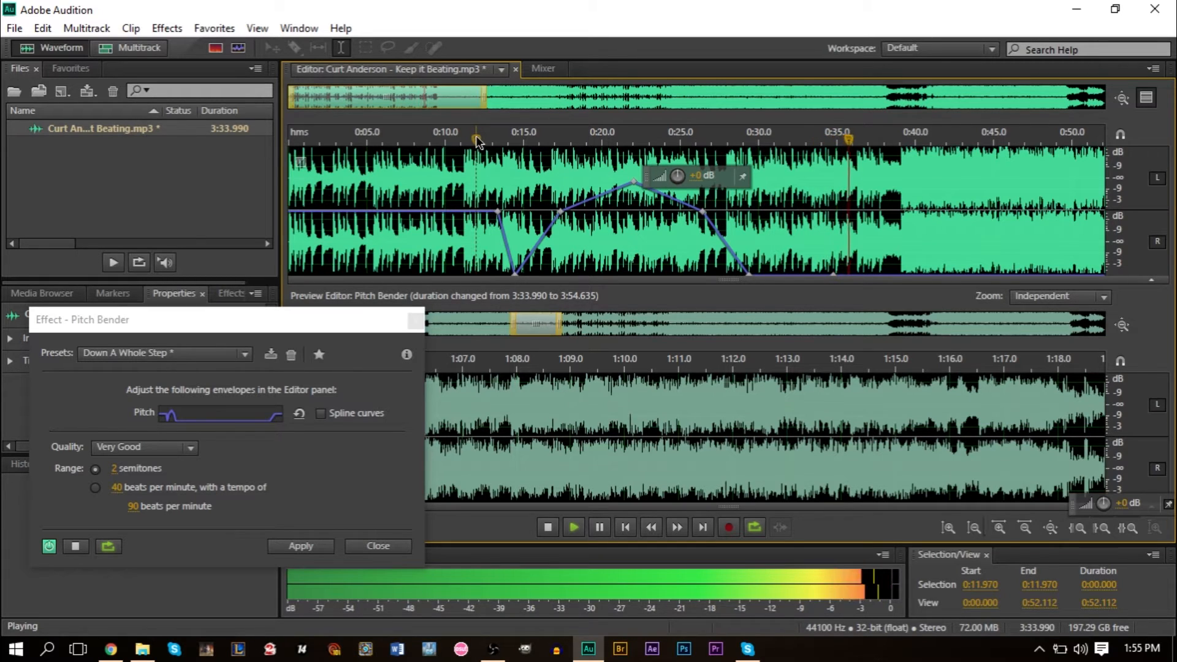
{"action": "left_click", "coordinate": [548, 526]}
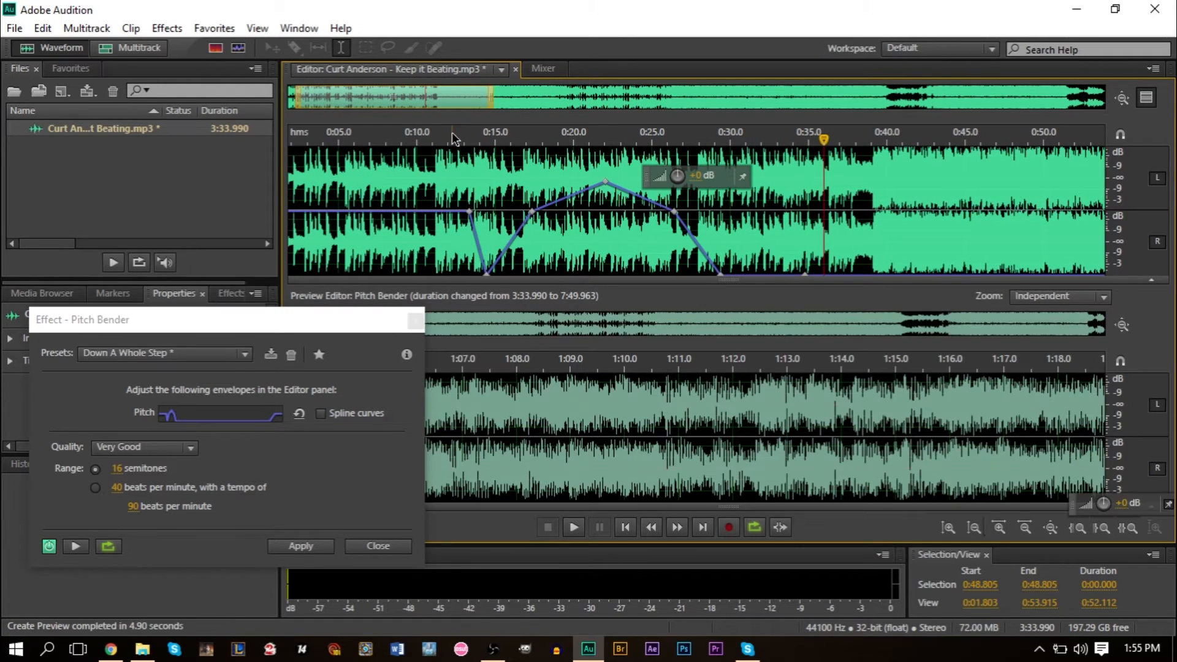
Play the 16-semitone bend from before the dip, stopping around 0:33.
{"action": "left_click", "coordinate": [573, 526]}
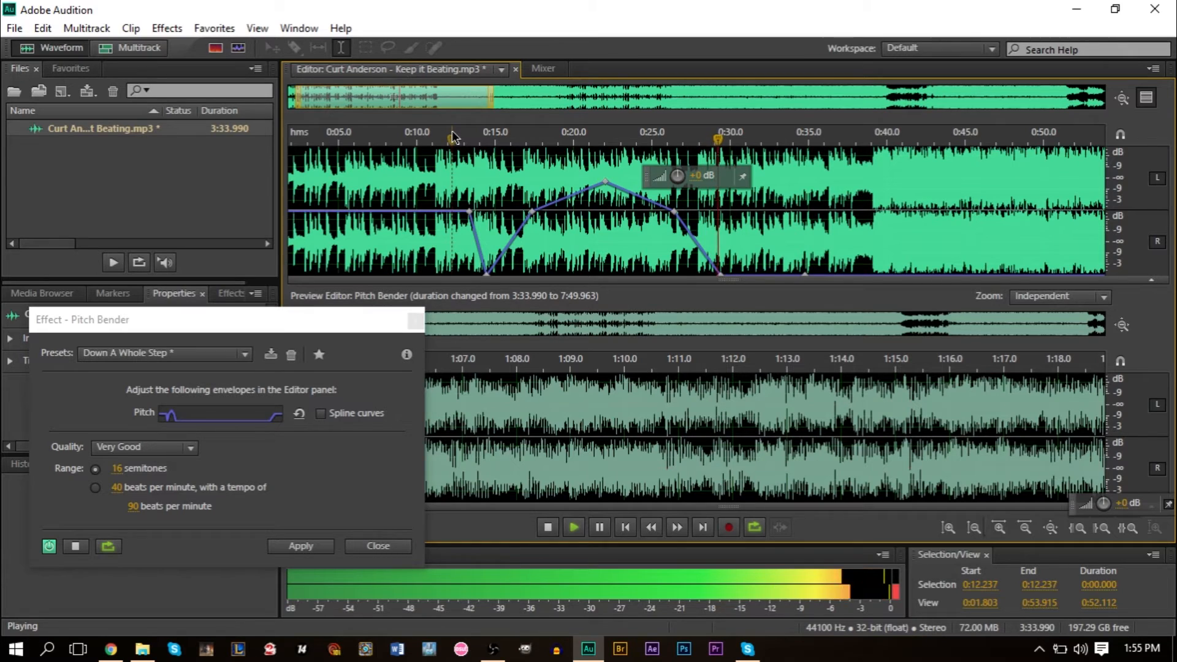
{"action": "left_click", "coordinate": [546, 528]}
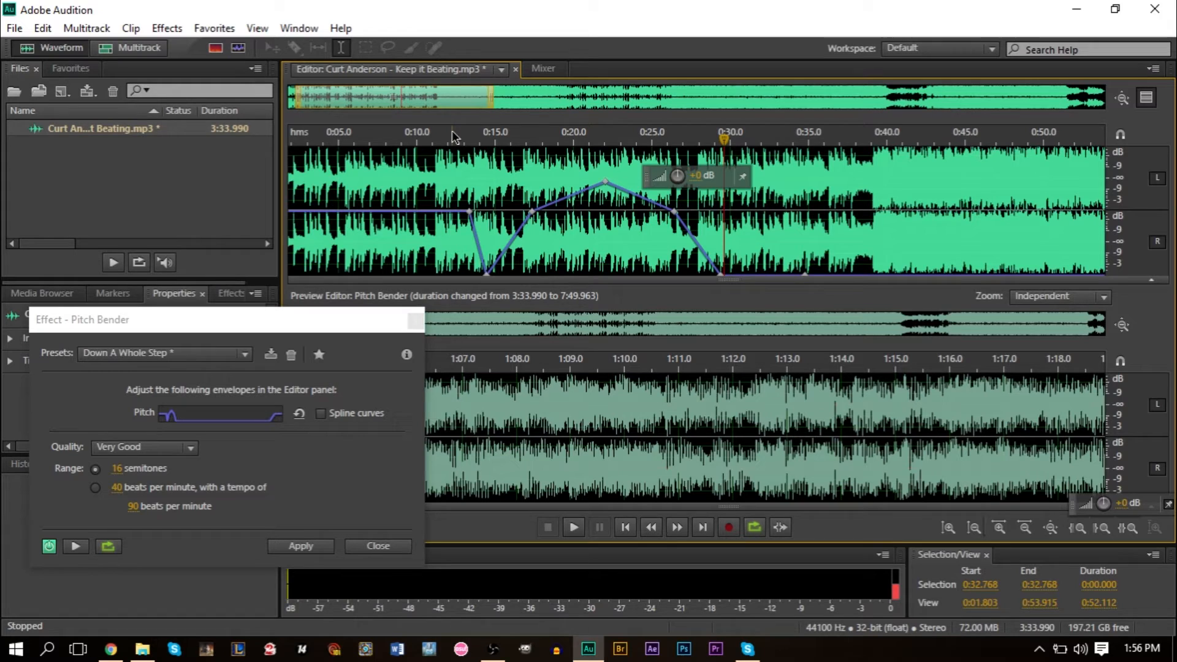
{"action": "mouse_move", "coordinate": [523, 305]}
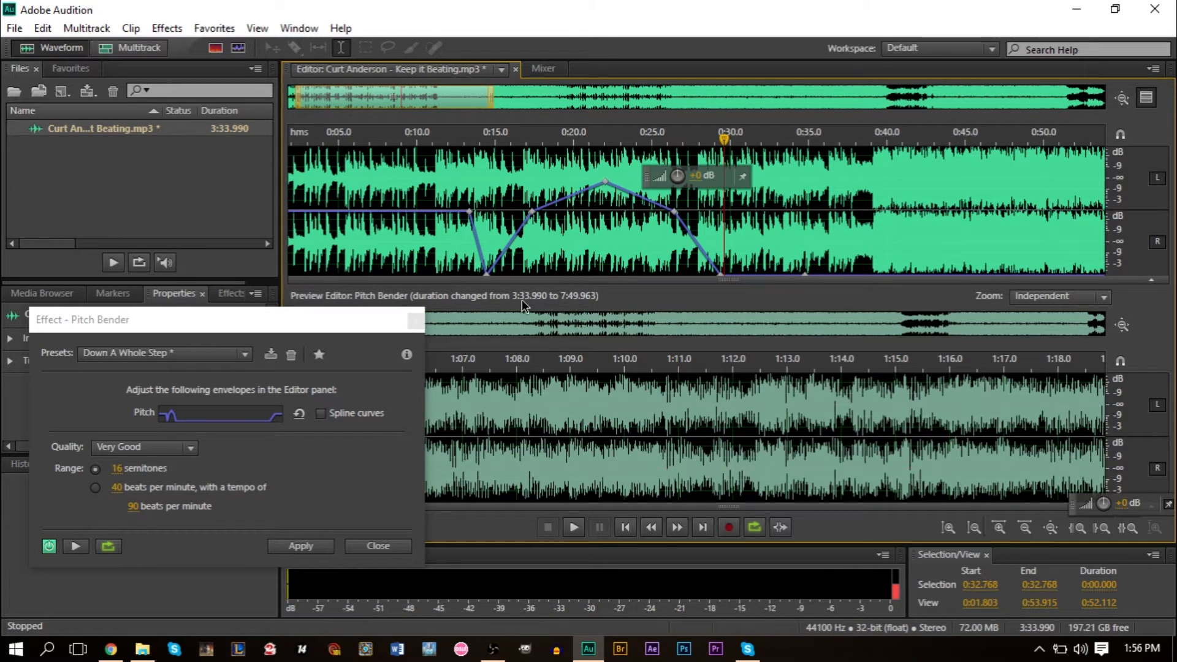
{"action": "mouse_move", "coordinate": [566, 315]}
{"action": "type", "text": "8"}
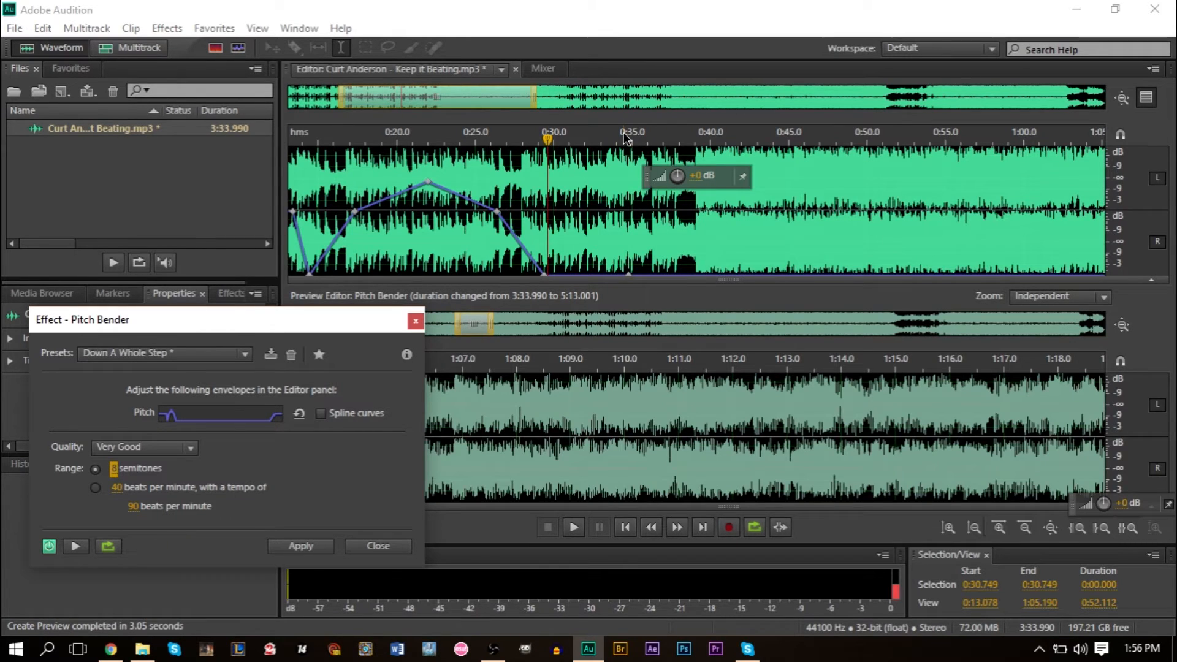
Commit an 8-semitone pitch bend range.
{"action": "left_click", "coordinate": [572, 526]}
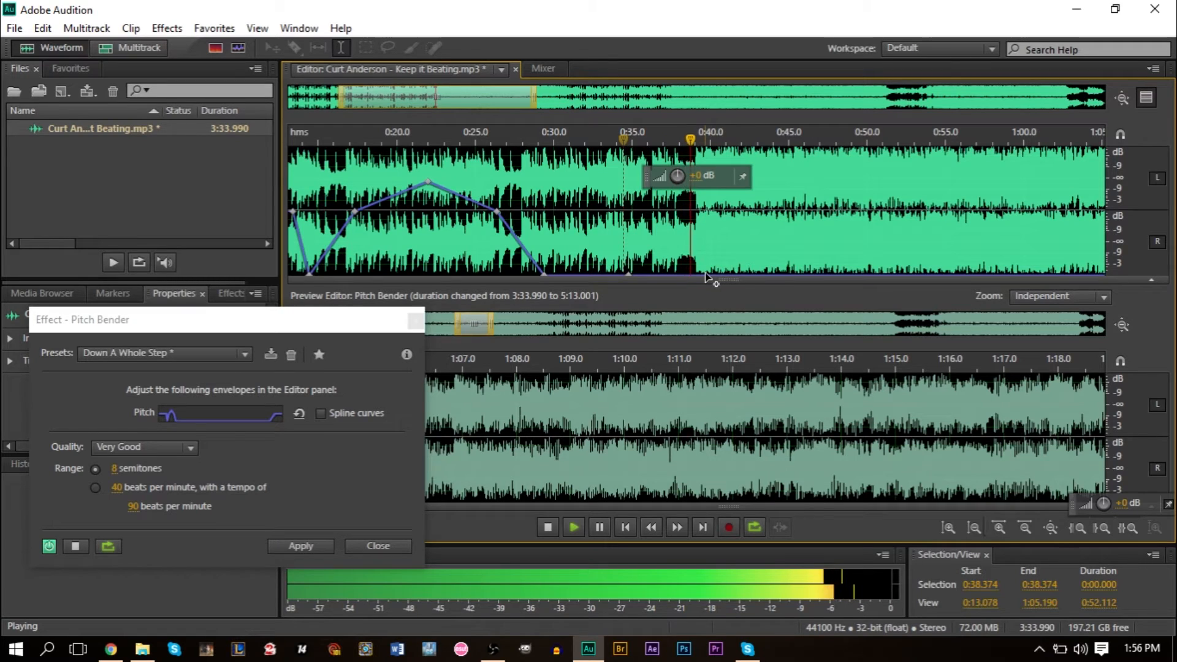
Stop the preview, then replay it to hear the pitch return to normal near 0:40.
{"action": "left_click", "coordinate": [548, 527]}
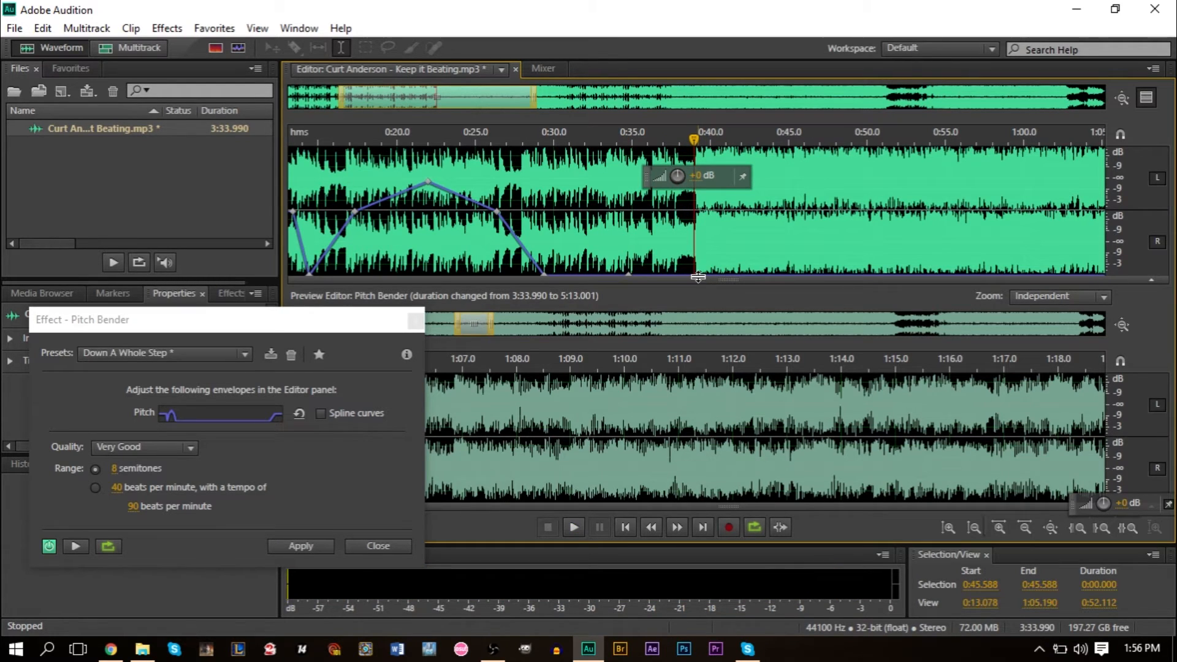
{"action": "mouse_move", "coordinate": [698, 278]}
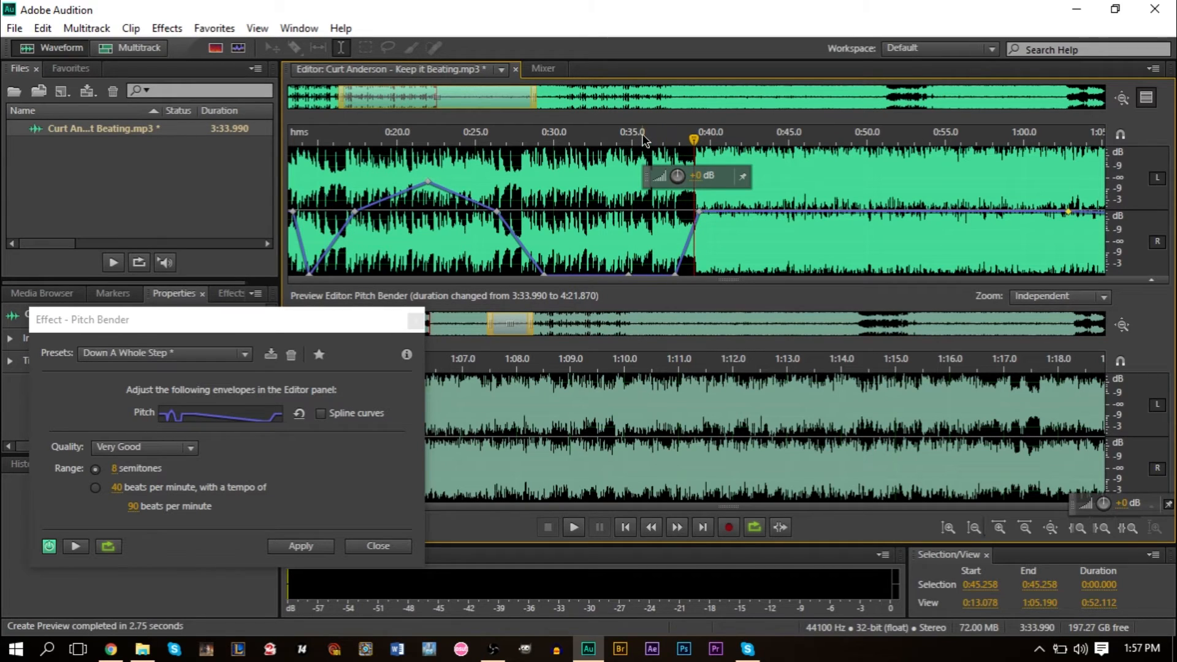
{"action": "left_click", "coordinate": [572, 526]}
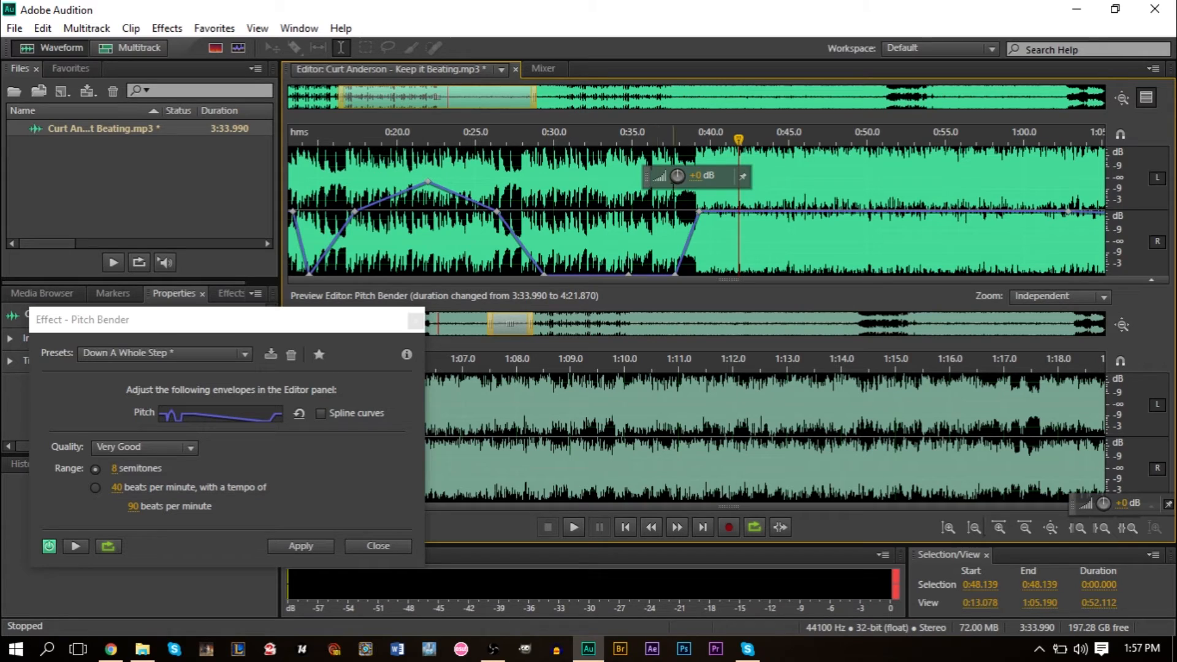
{"action": "mouse_move", "coordinate": [164, 353]}
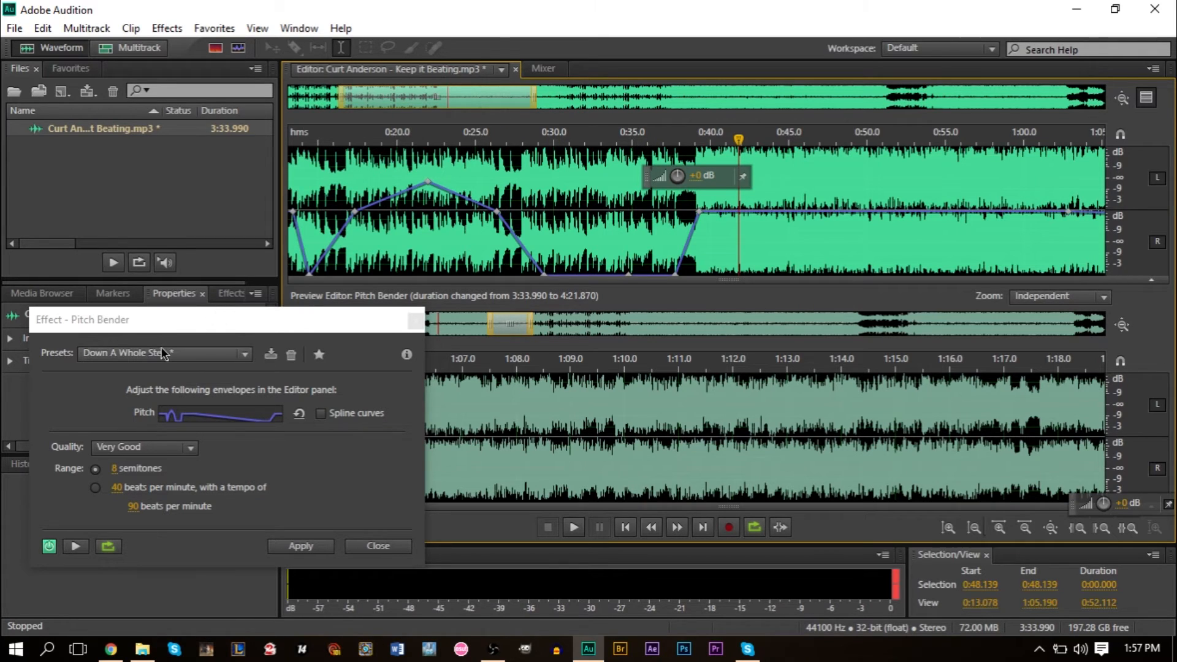
Load the Turntable Losing Power preset and turn off Spline curves.
{"action": "left_click", "coordinate": [164, 353]}
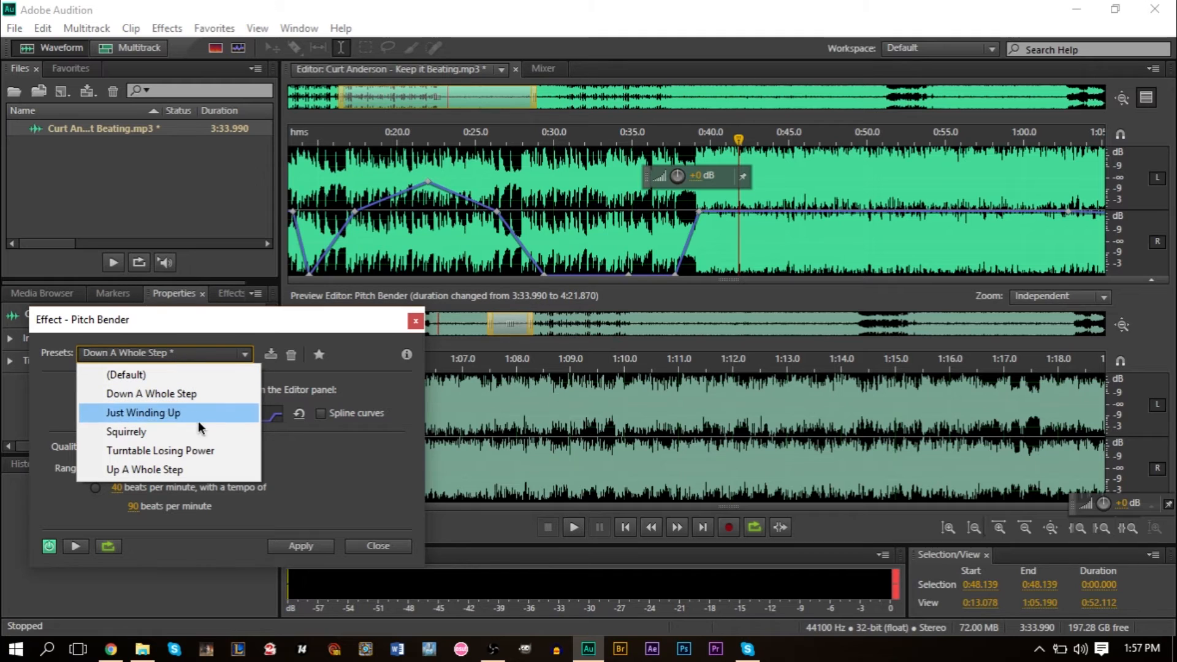
{"action": "left_click", "coordinate": [160, 450]}
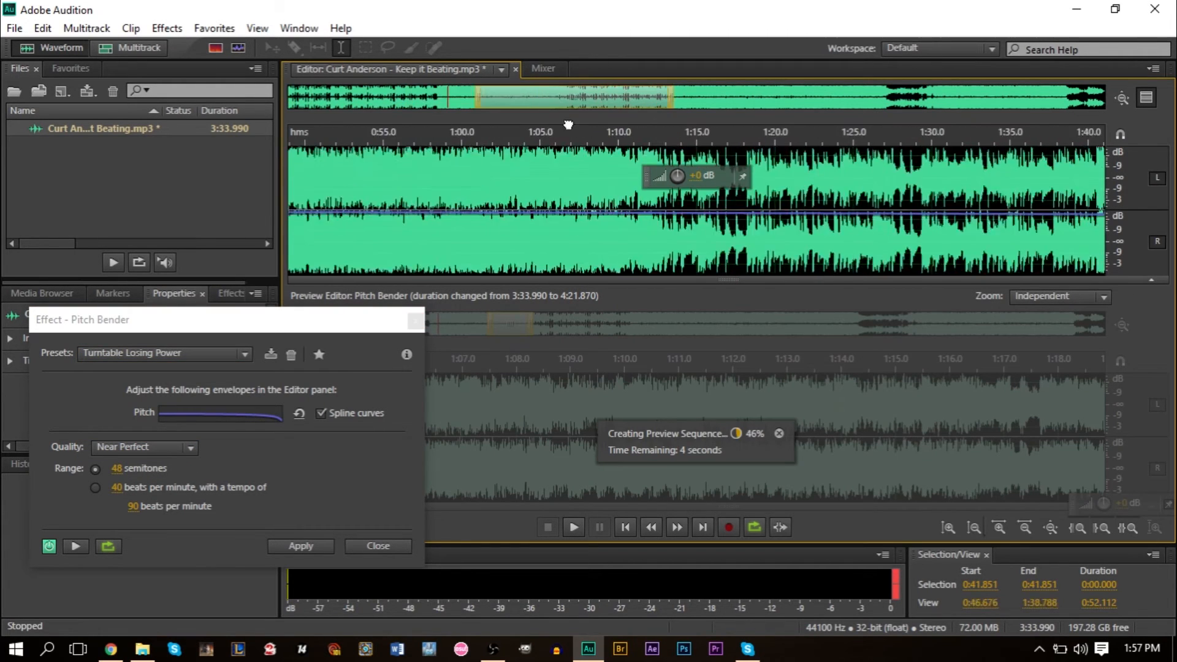
{"action": "scroll", "scroll_direction": "right", "scroll_amount": 3}
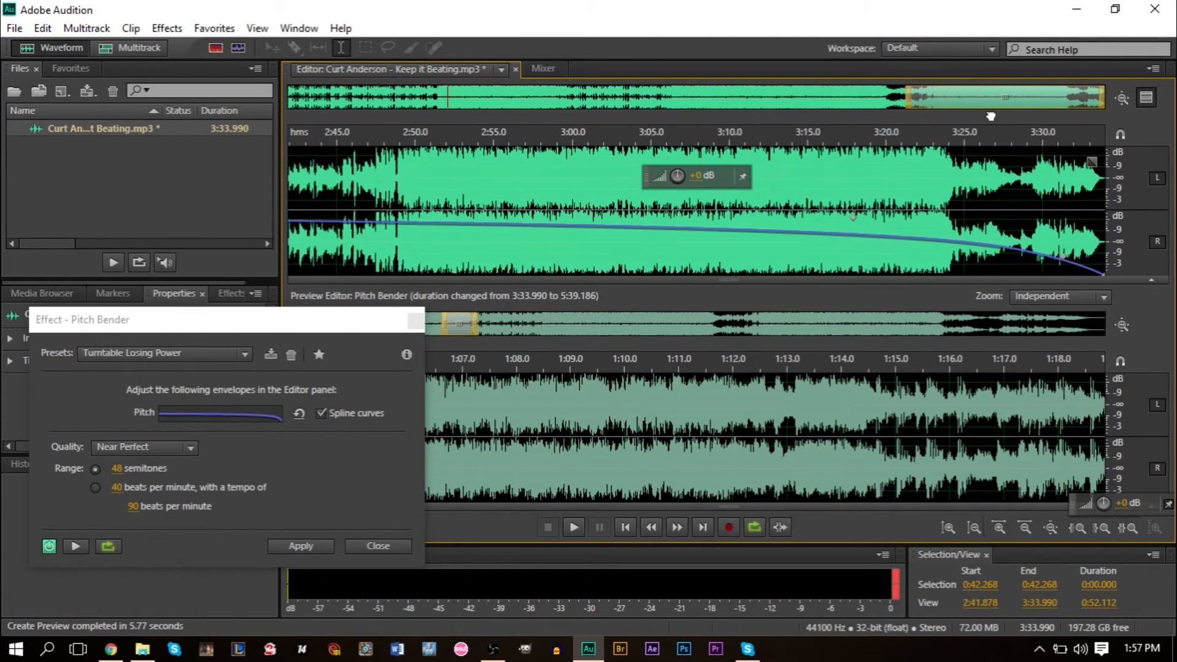
{"action": "mouse_move", "coordinate": [709, 234]}
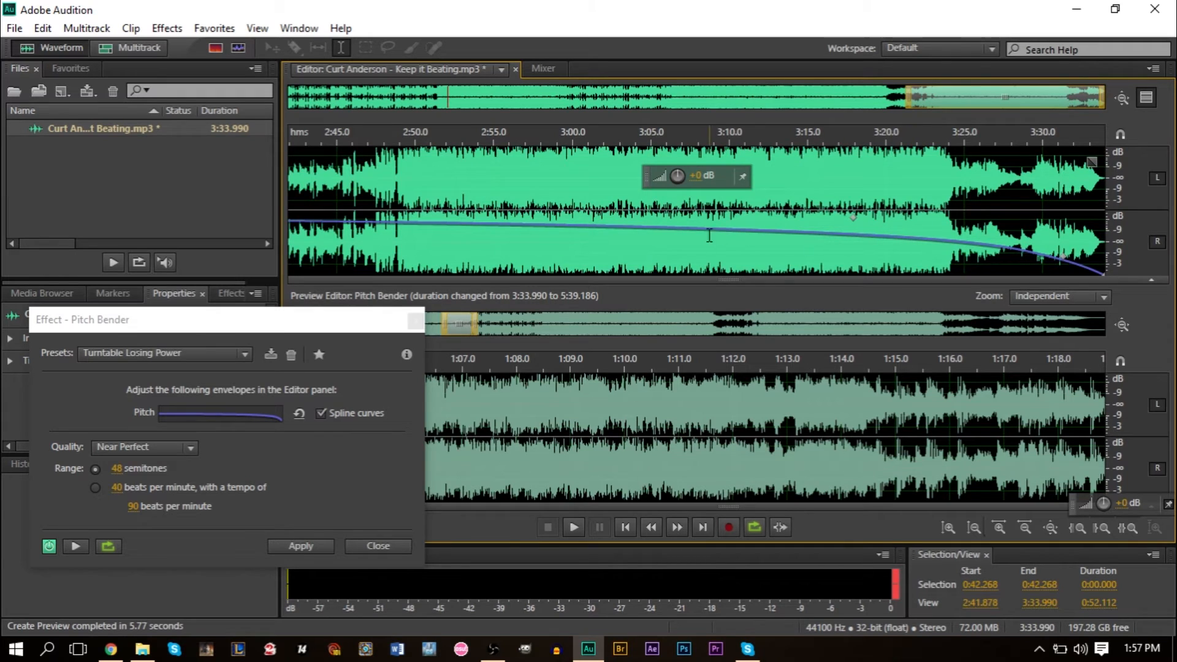
{"action": "left_click", "coordinate": [321, 414]}
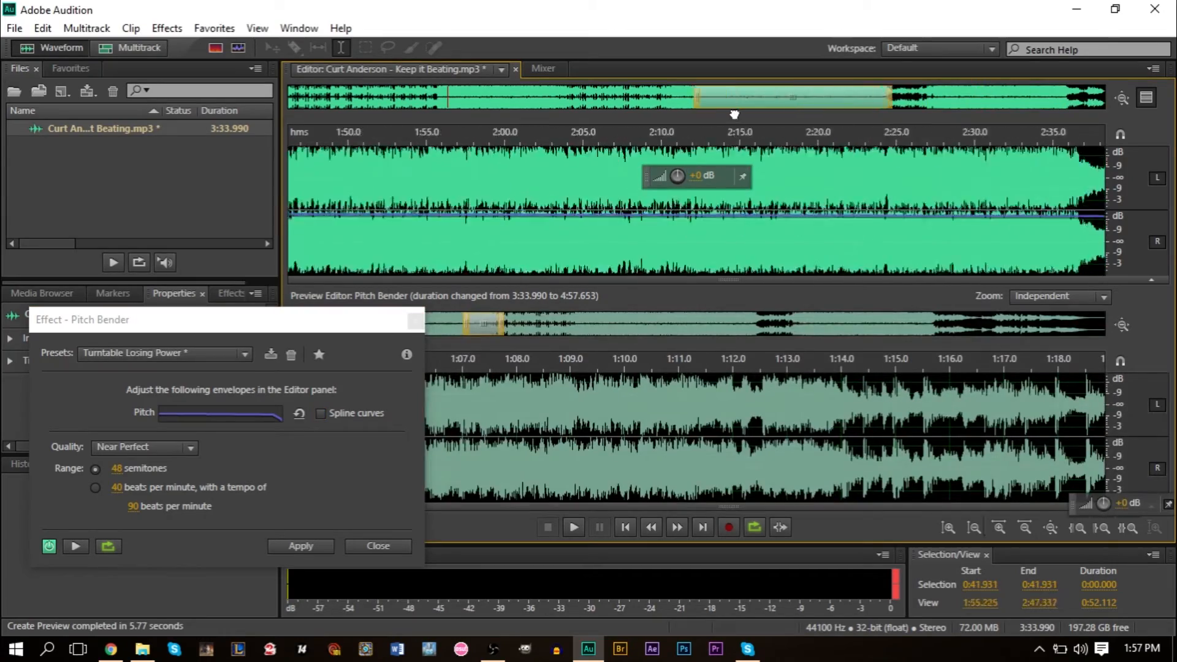
Scroll the waveform right toward the end of the song.
{"action": "scroll", "scroll_direction": "right", "scroll_amount": 3}
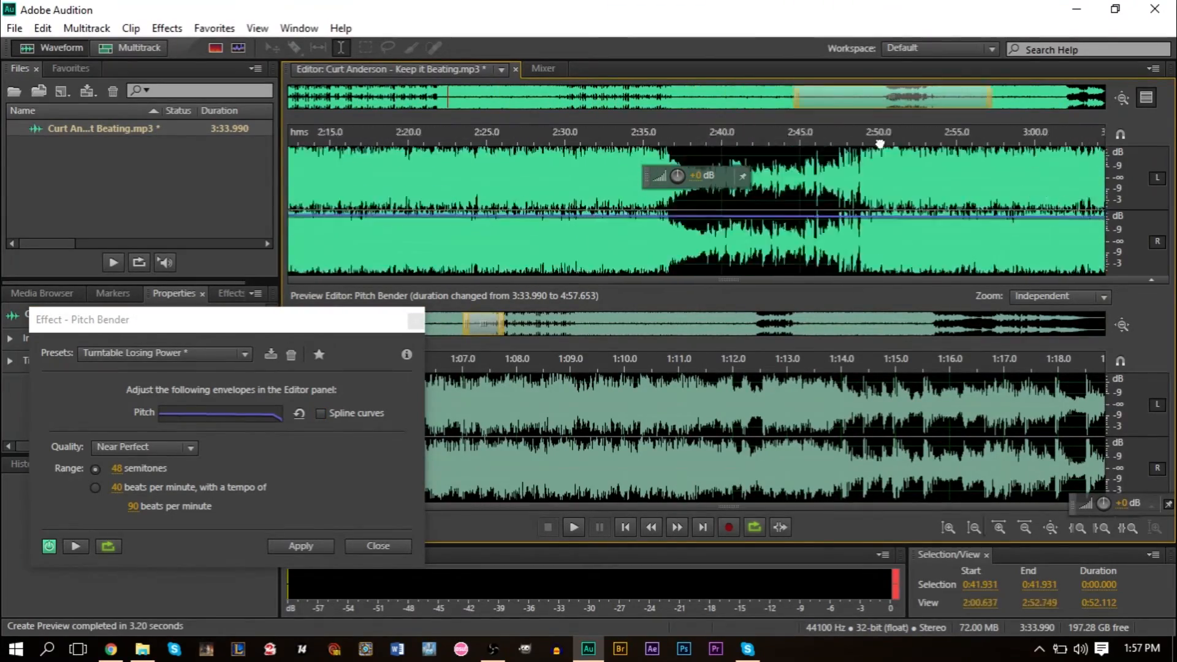
{"action": "scroll", "scroll_direction": "right", "scroll_amount": 3}
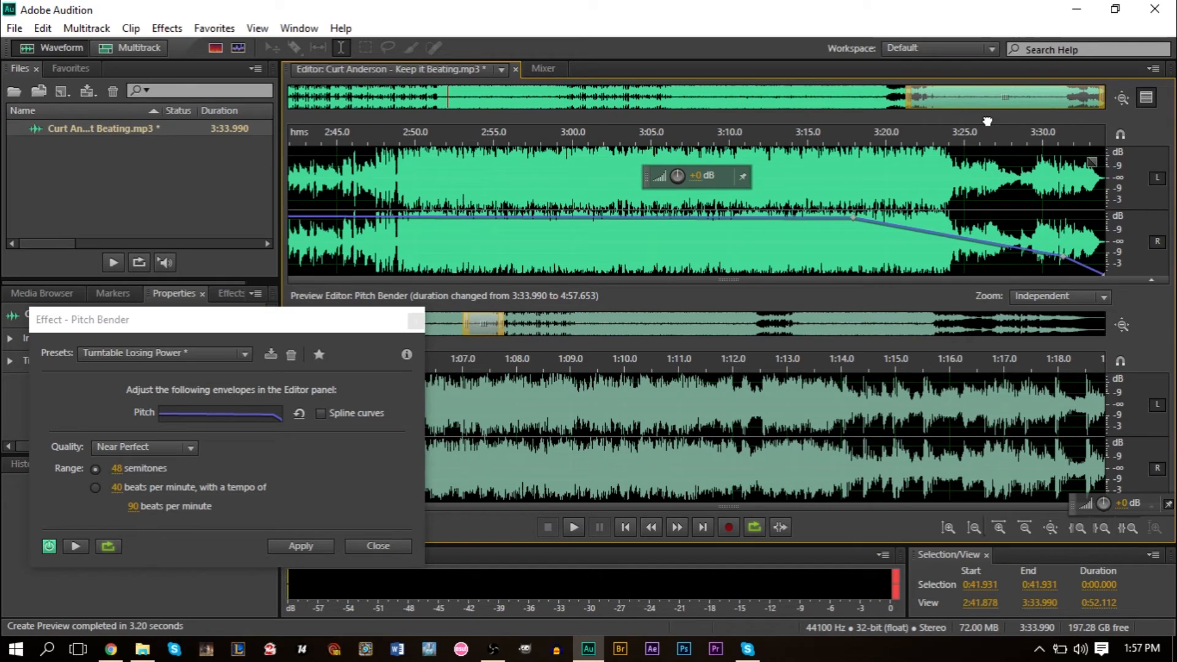
{"action": "mouse_move", "coordinate": [856, 223]}
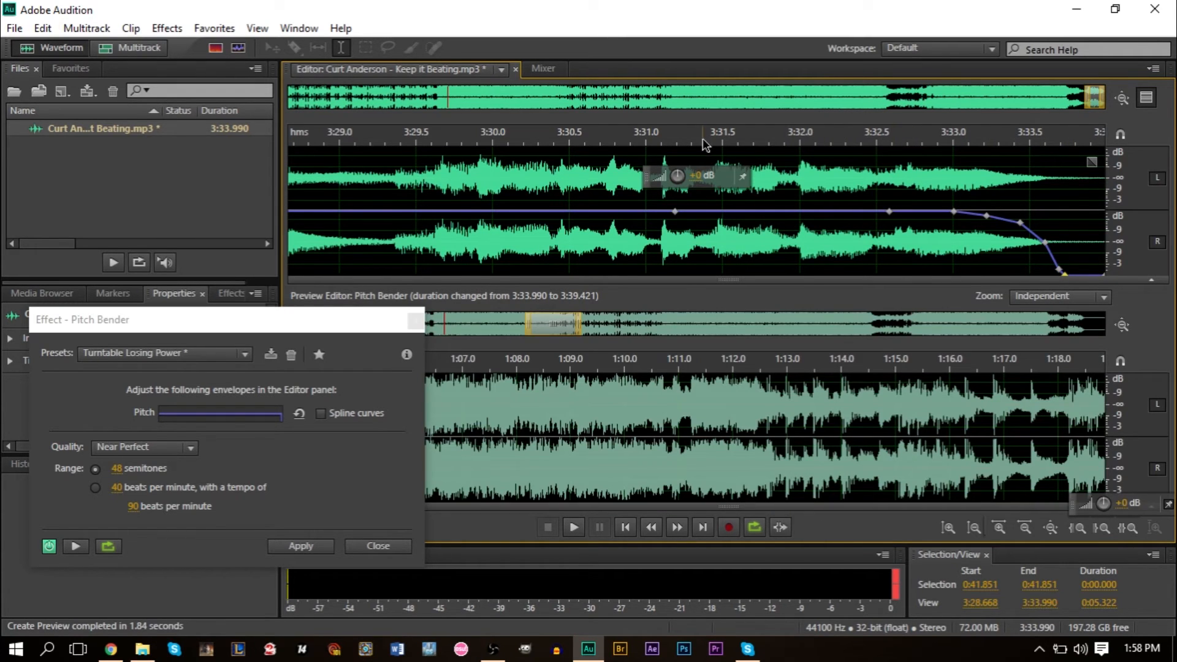
Play the ending to hear the wind-down, then stop and return to the start.
{"action": "left_click", "coordinate": [572, 526]}
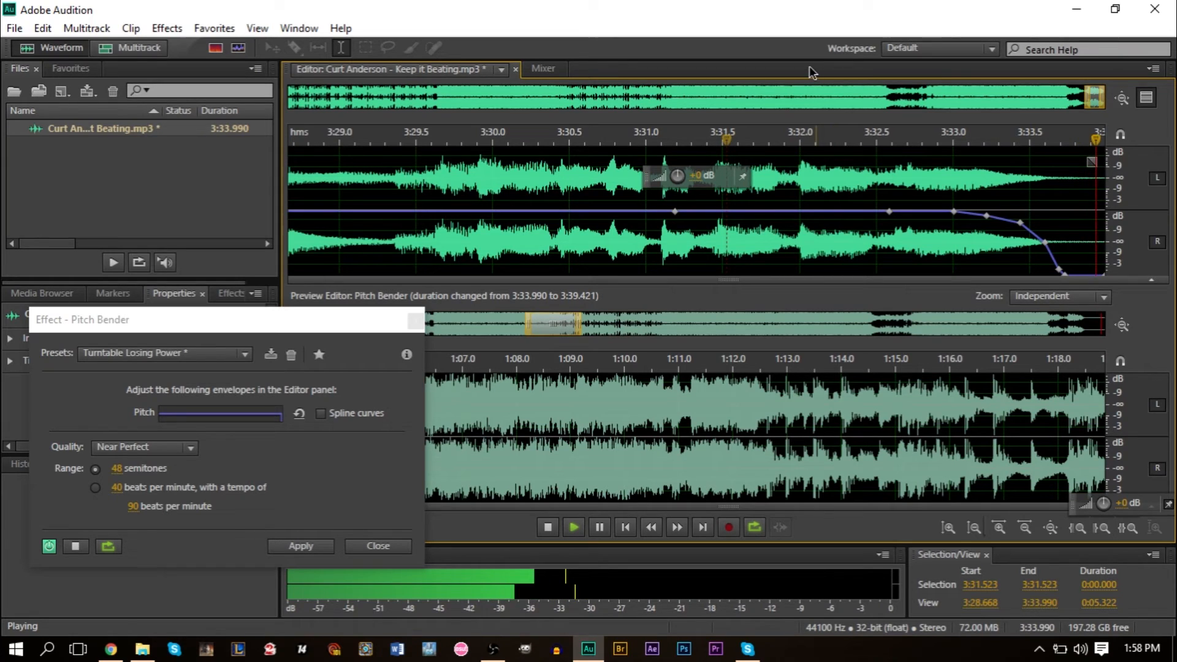
{"action": "left_click", "coordinate": [547, 526]}
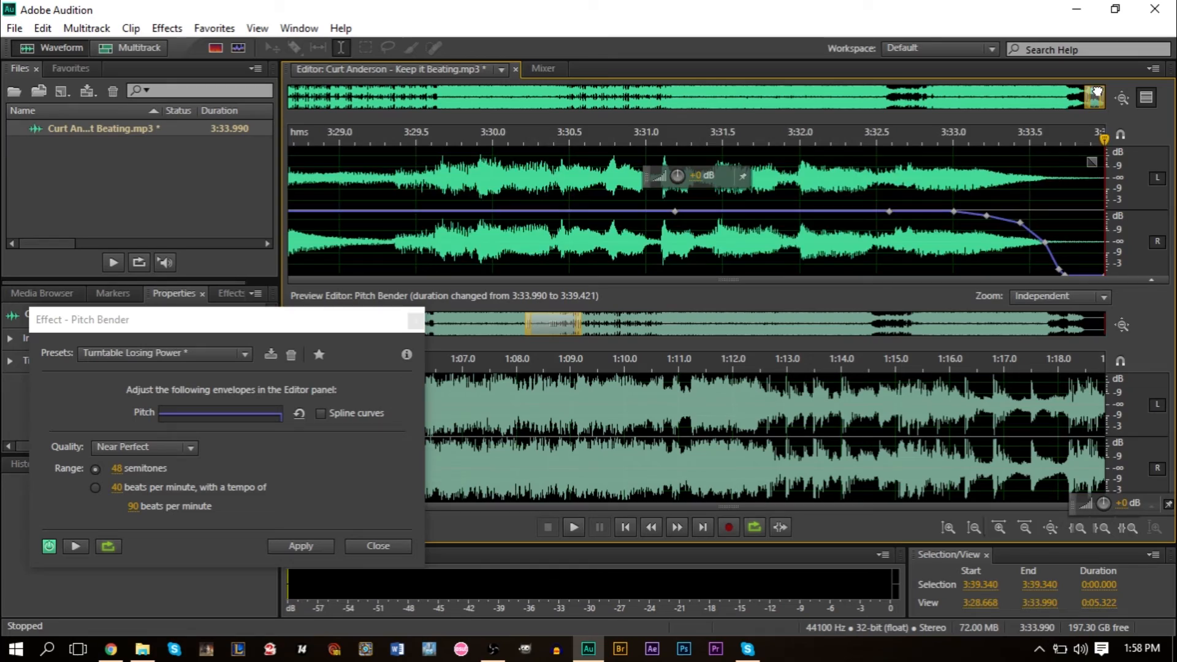
{"action": "left_click", "coordinate": [626, 527]}
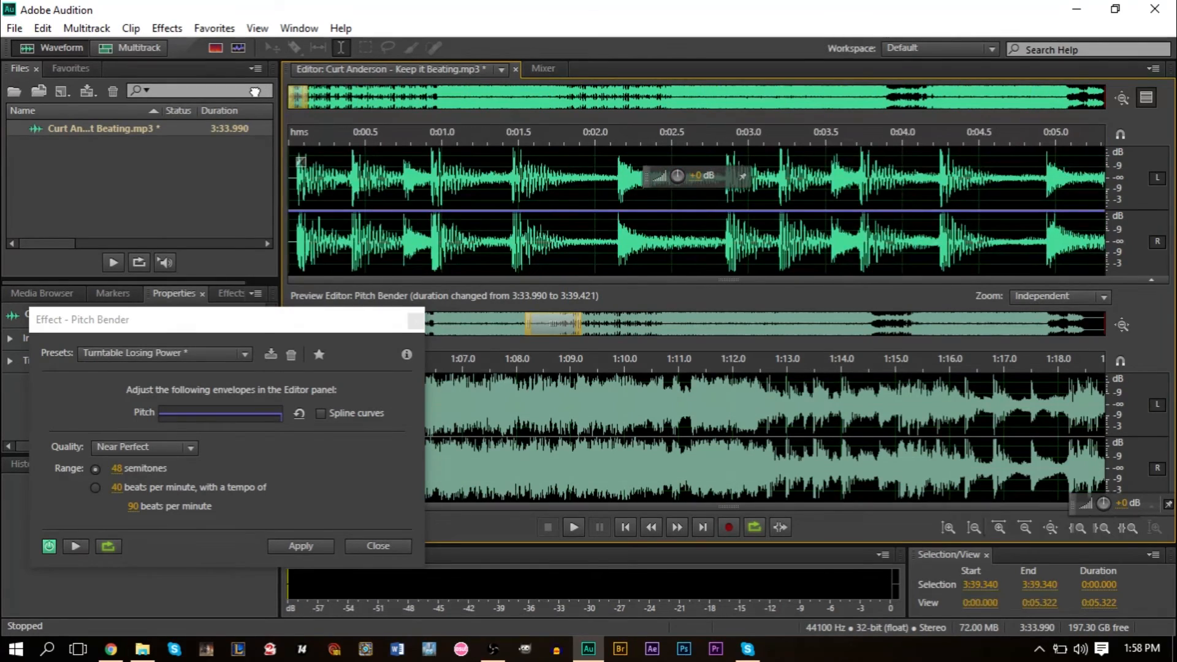
{"action": "mouse_move", "coordinate": [361, 86]}
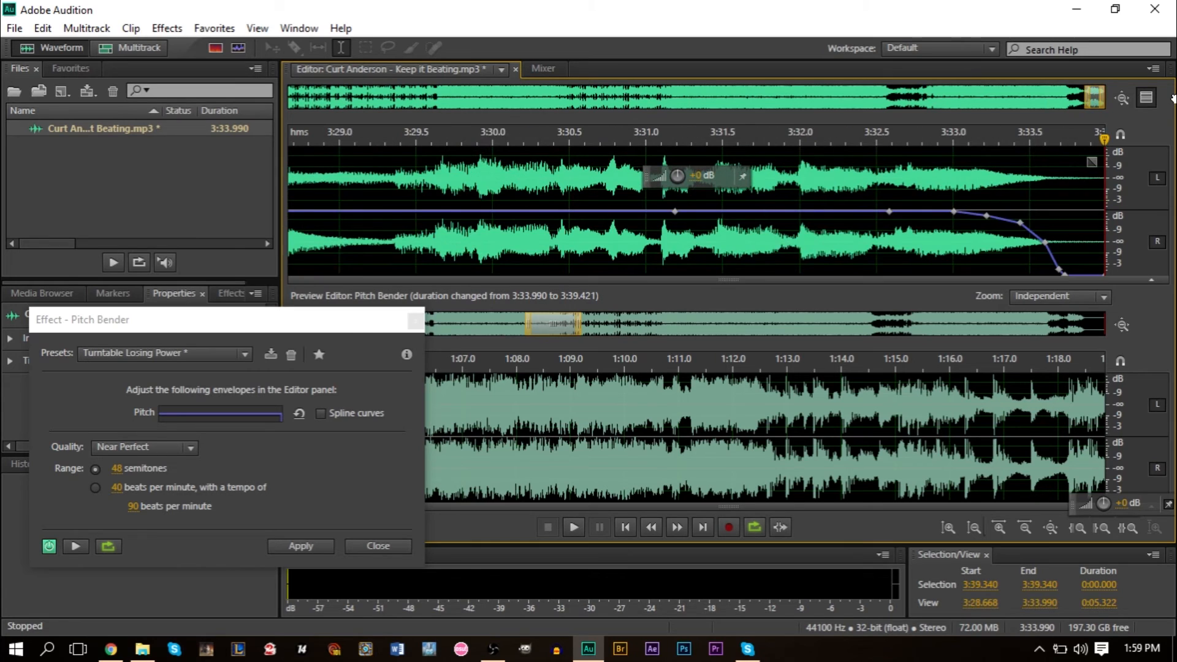
{"action": "mouse_move", "coordinate": [959, 147]}
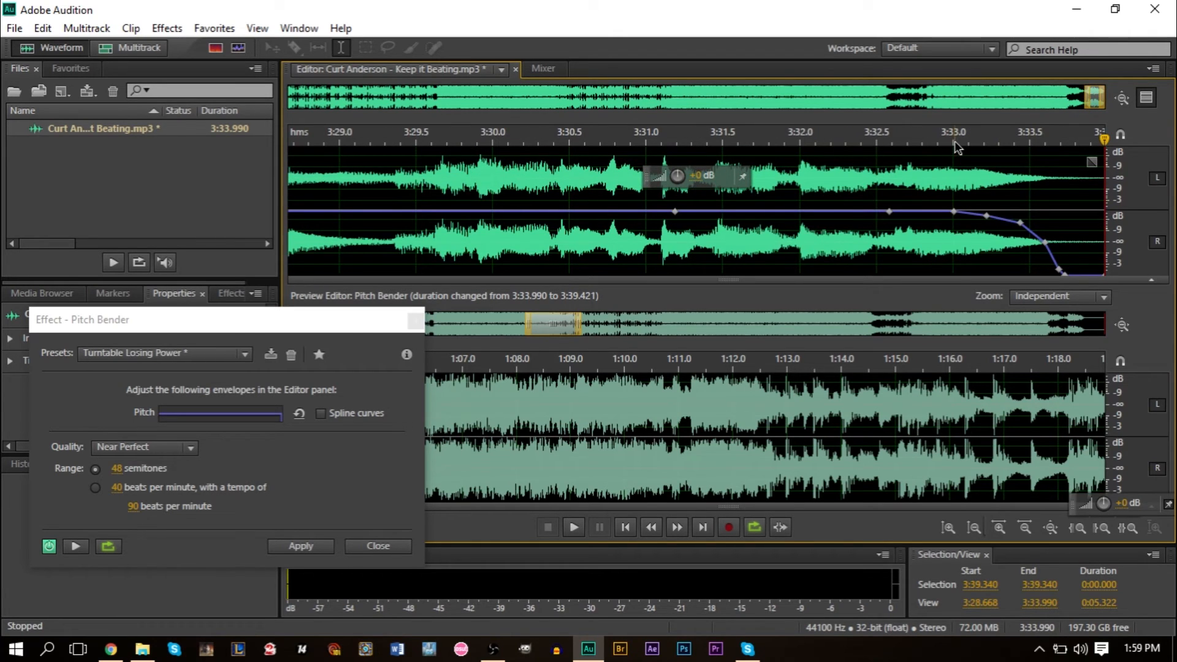
Zoom into the song's beginning, with the playback position near 0:01.
{"action": "left_click", "coordinate": [955, 143]}
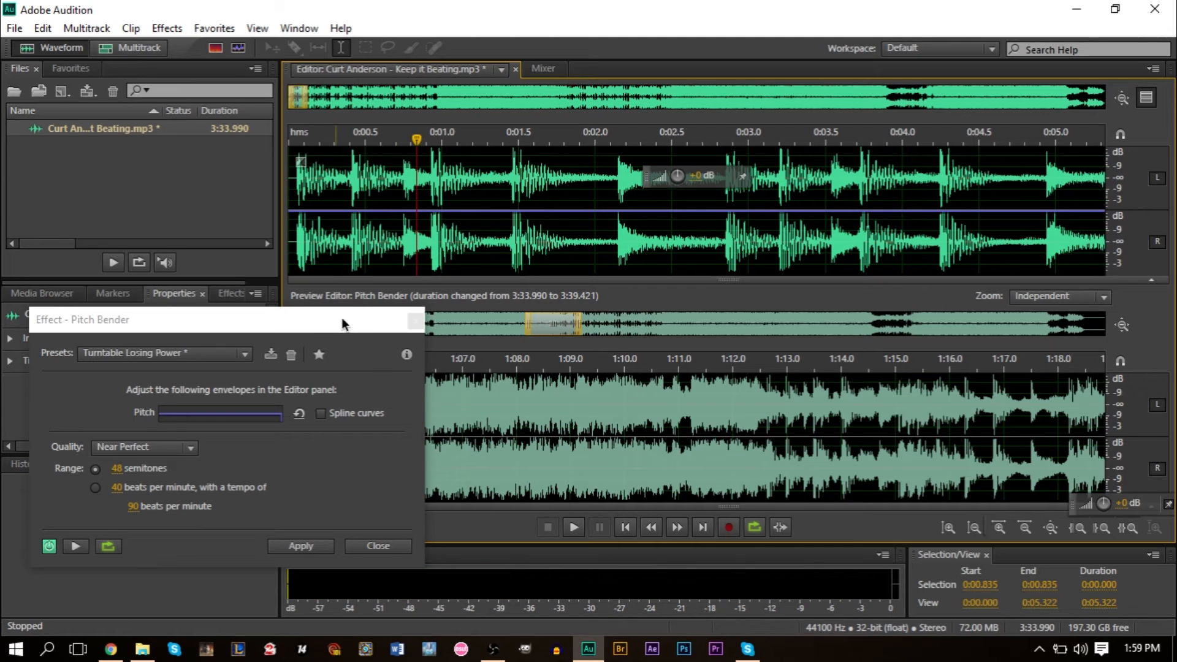
{"action": "mouse_move", "coordinate": [409, 218]}
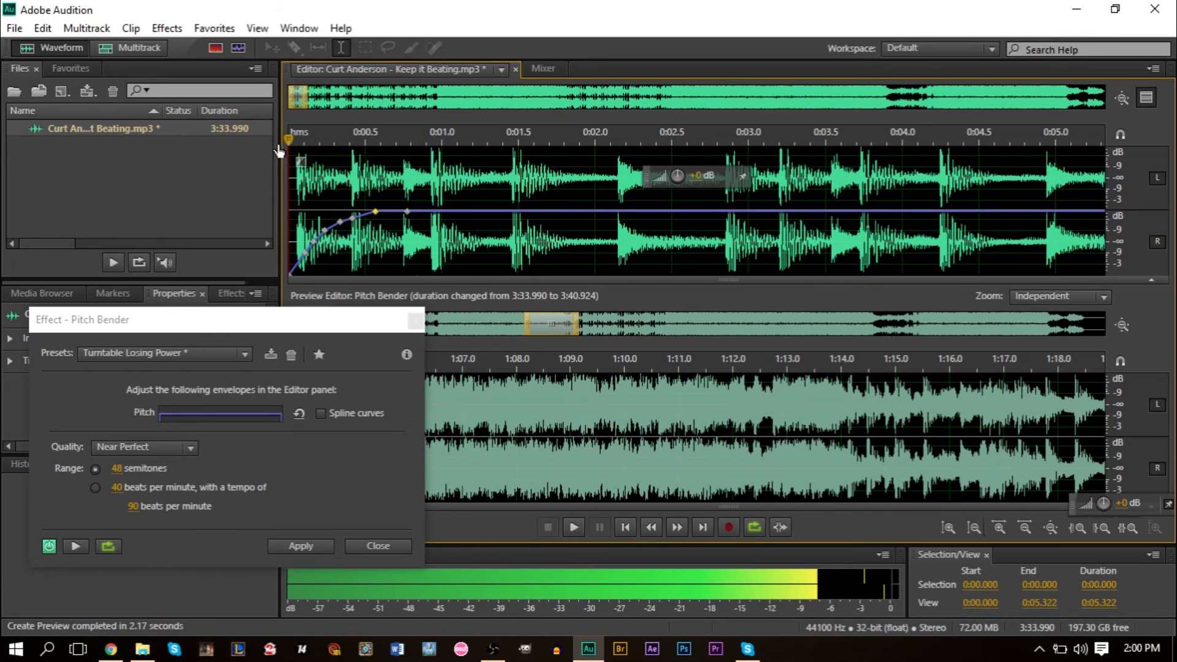
Play the opening wind-up, stop playback, and zoom out to the whole song.
{"action": "left_click", "coordinate": [572, 526]}
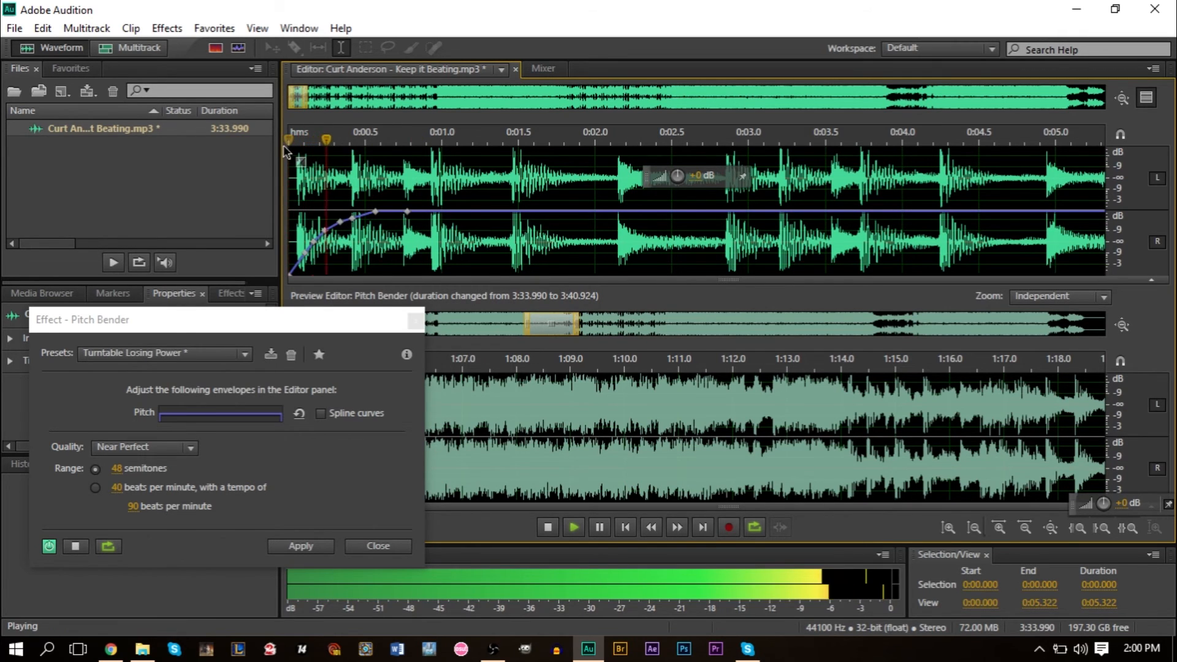
{"action": "left_click", "coordinate": [612, 140]}
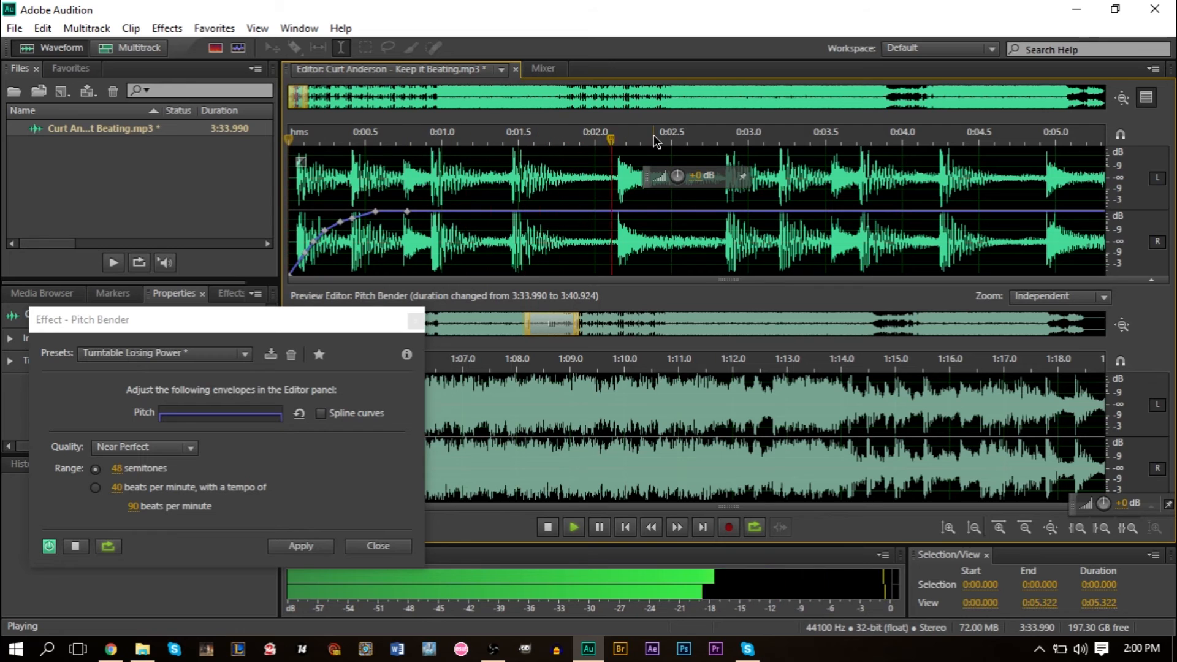
{"action": "left_click", "coordinate": [547, 525]}
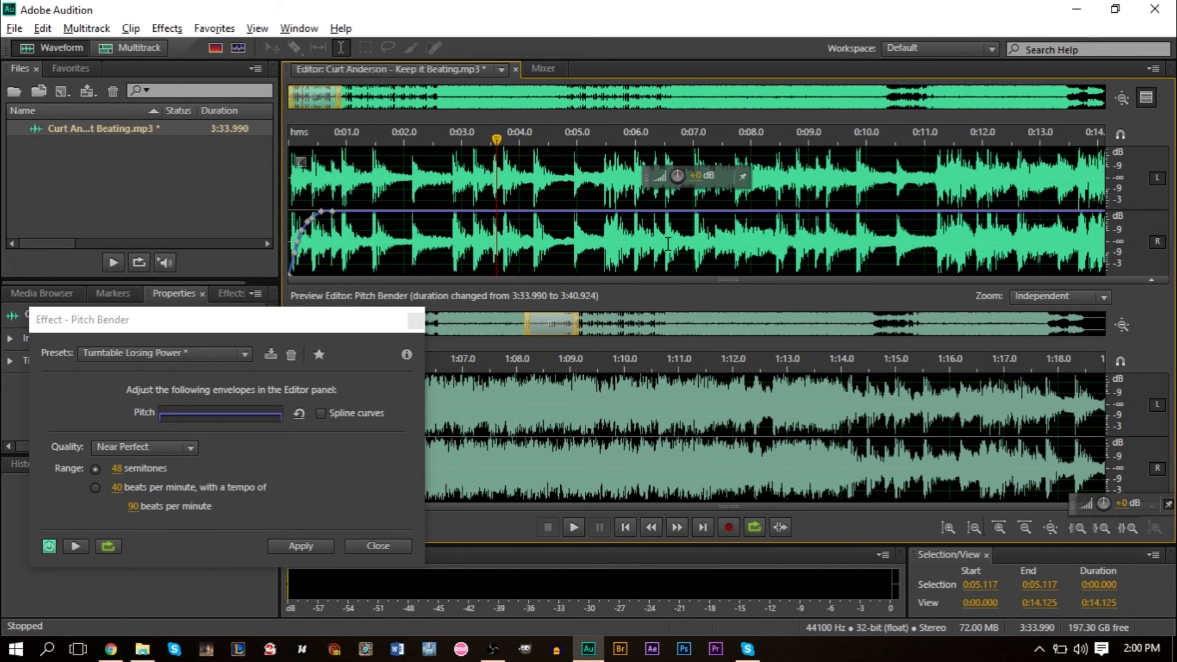
{"action": "left_click", "coordinate": [974, 529]}
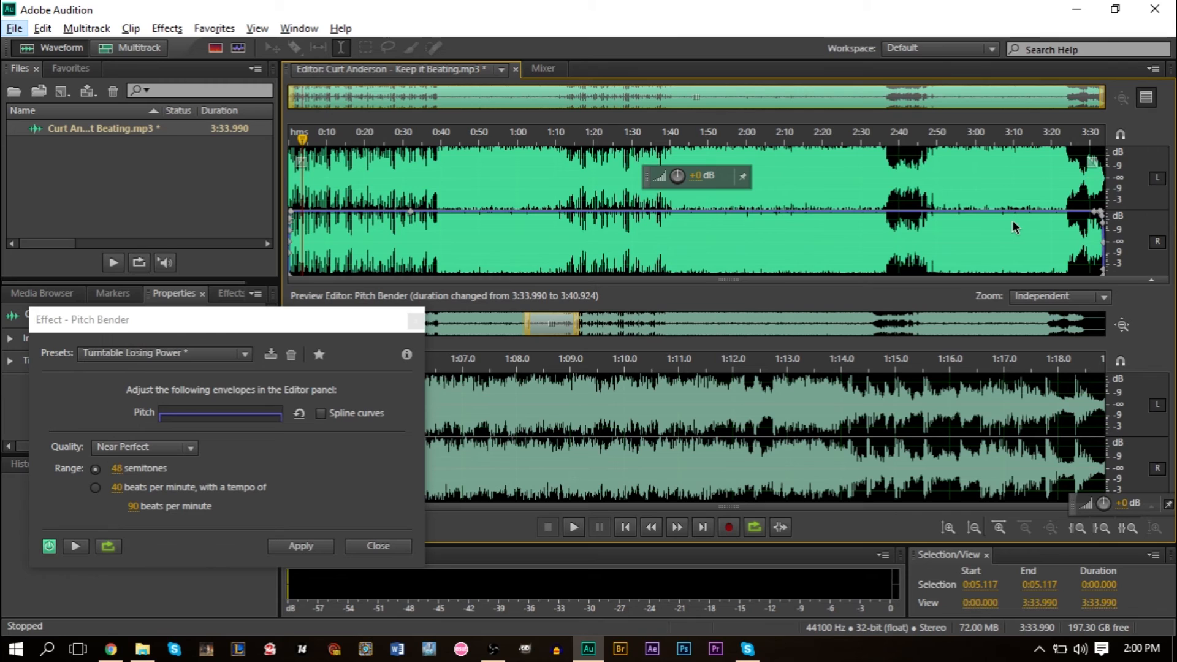
{"action": "mouse_move", "coordinate": [990, 251]}
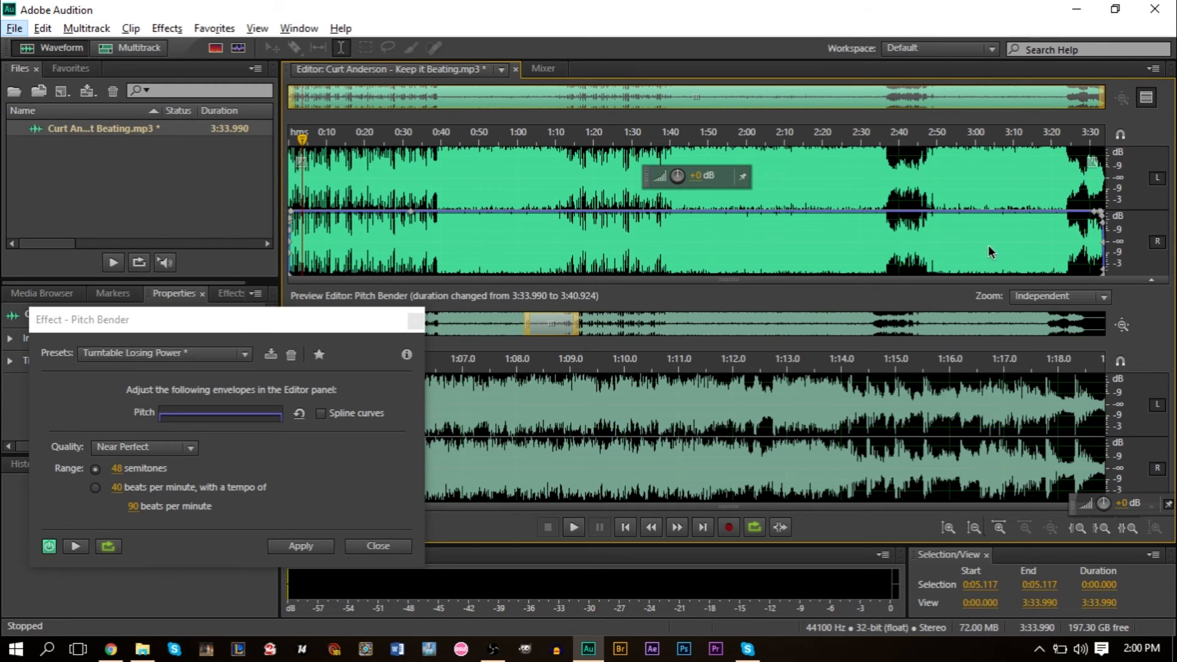
{"action": "mouse_move", "coordinate": [557, 330]}
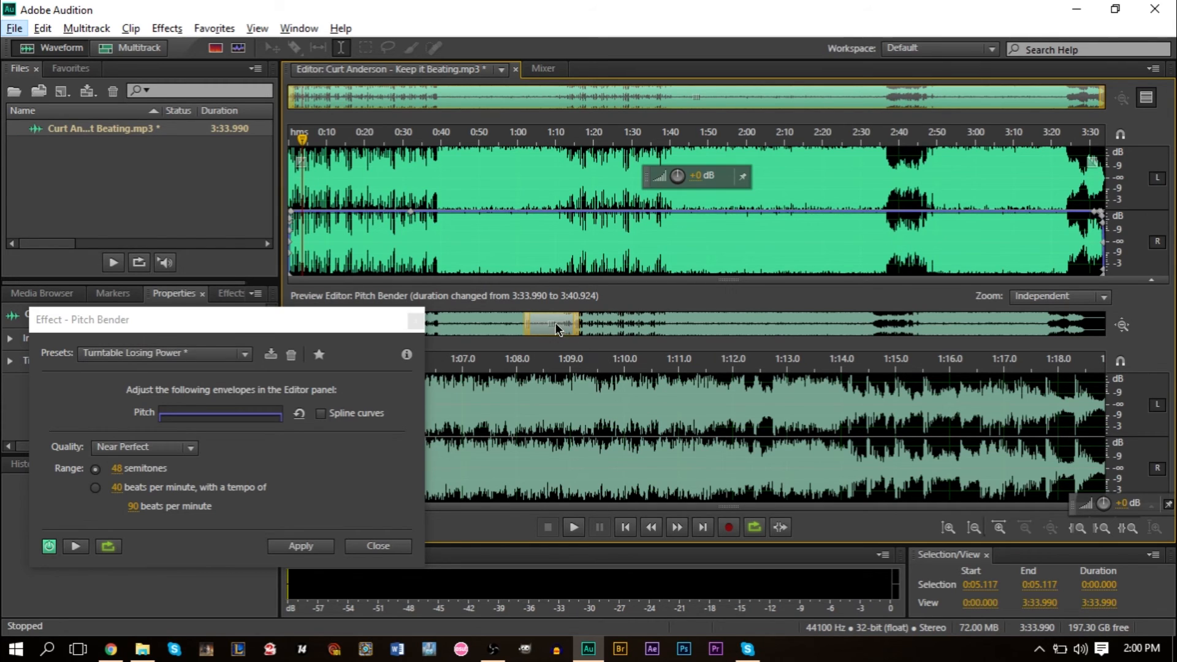
{"action": "mouse_move", "coordinate": [554, 329]}
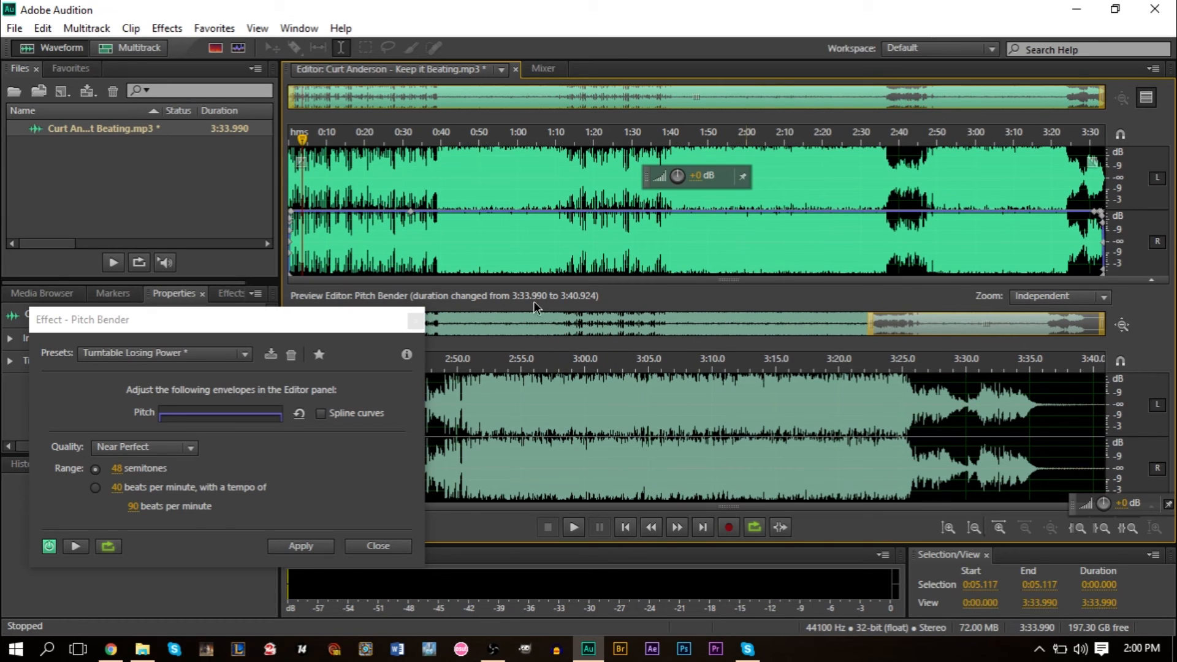
{"action": "mouse_move", "coordinate": [558, 308]}
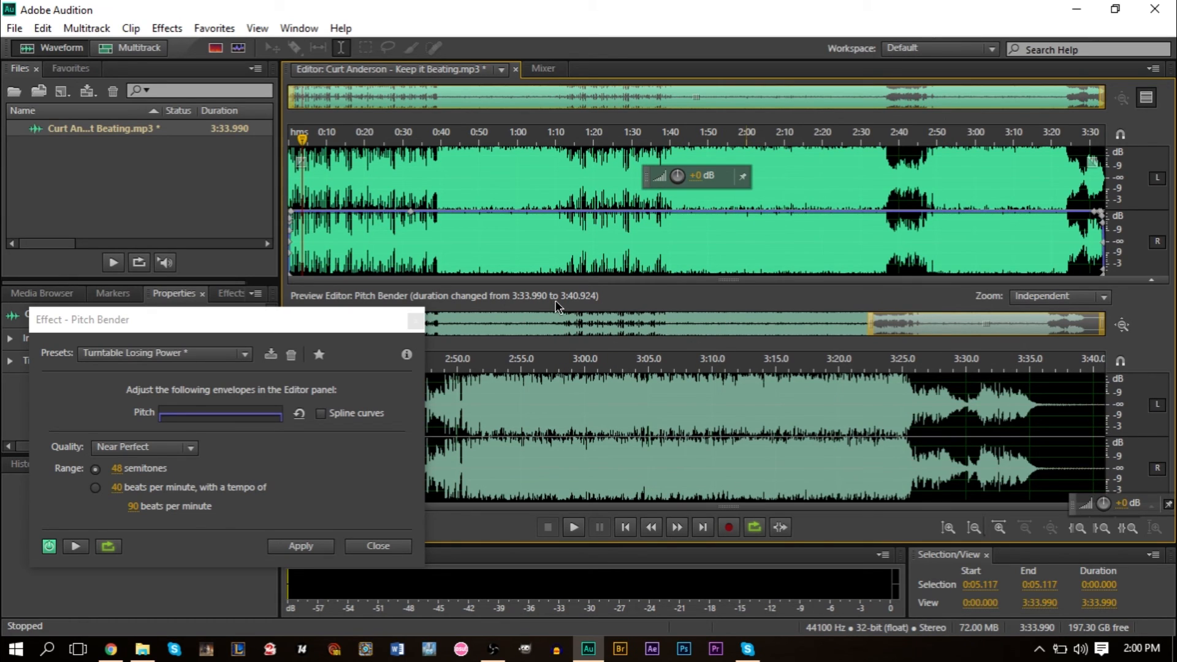